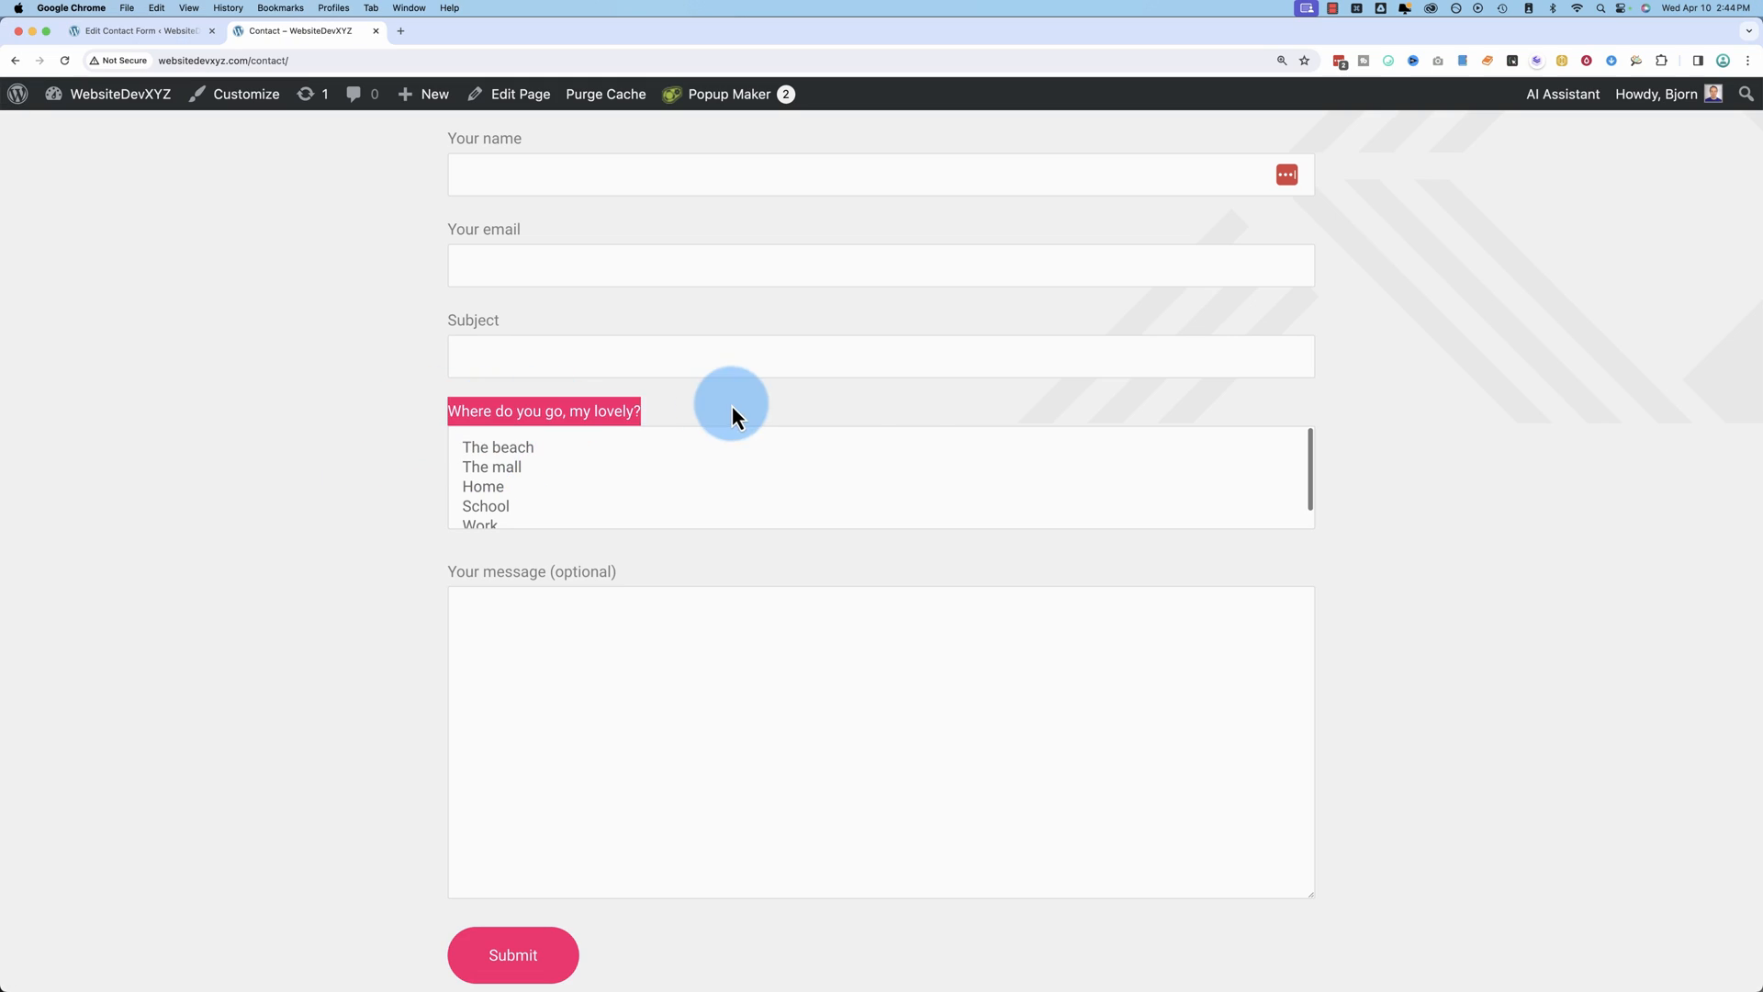
mouse_move(658, 426)
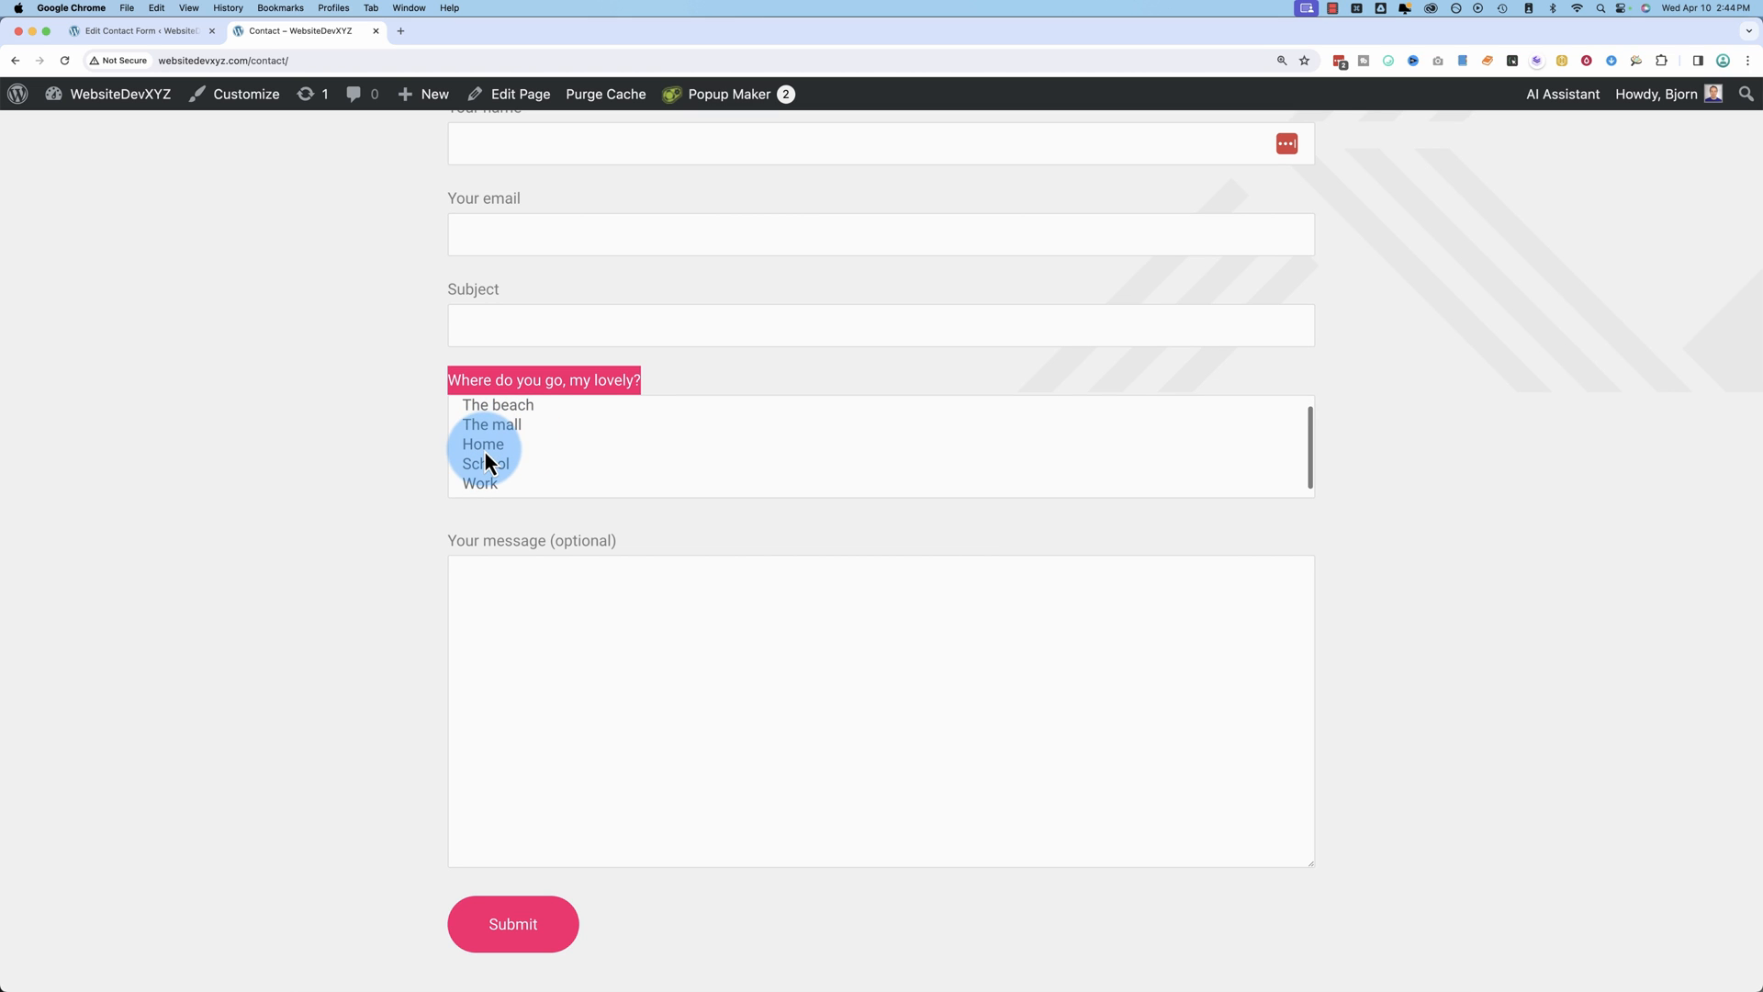
Step: Select The mall and School in the live places multi-select list to check it works
click(512, 924)
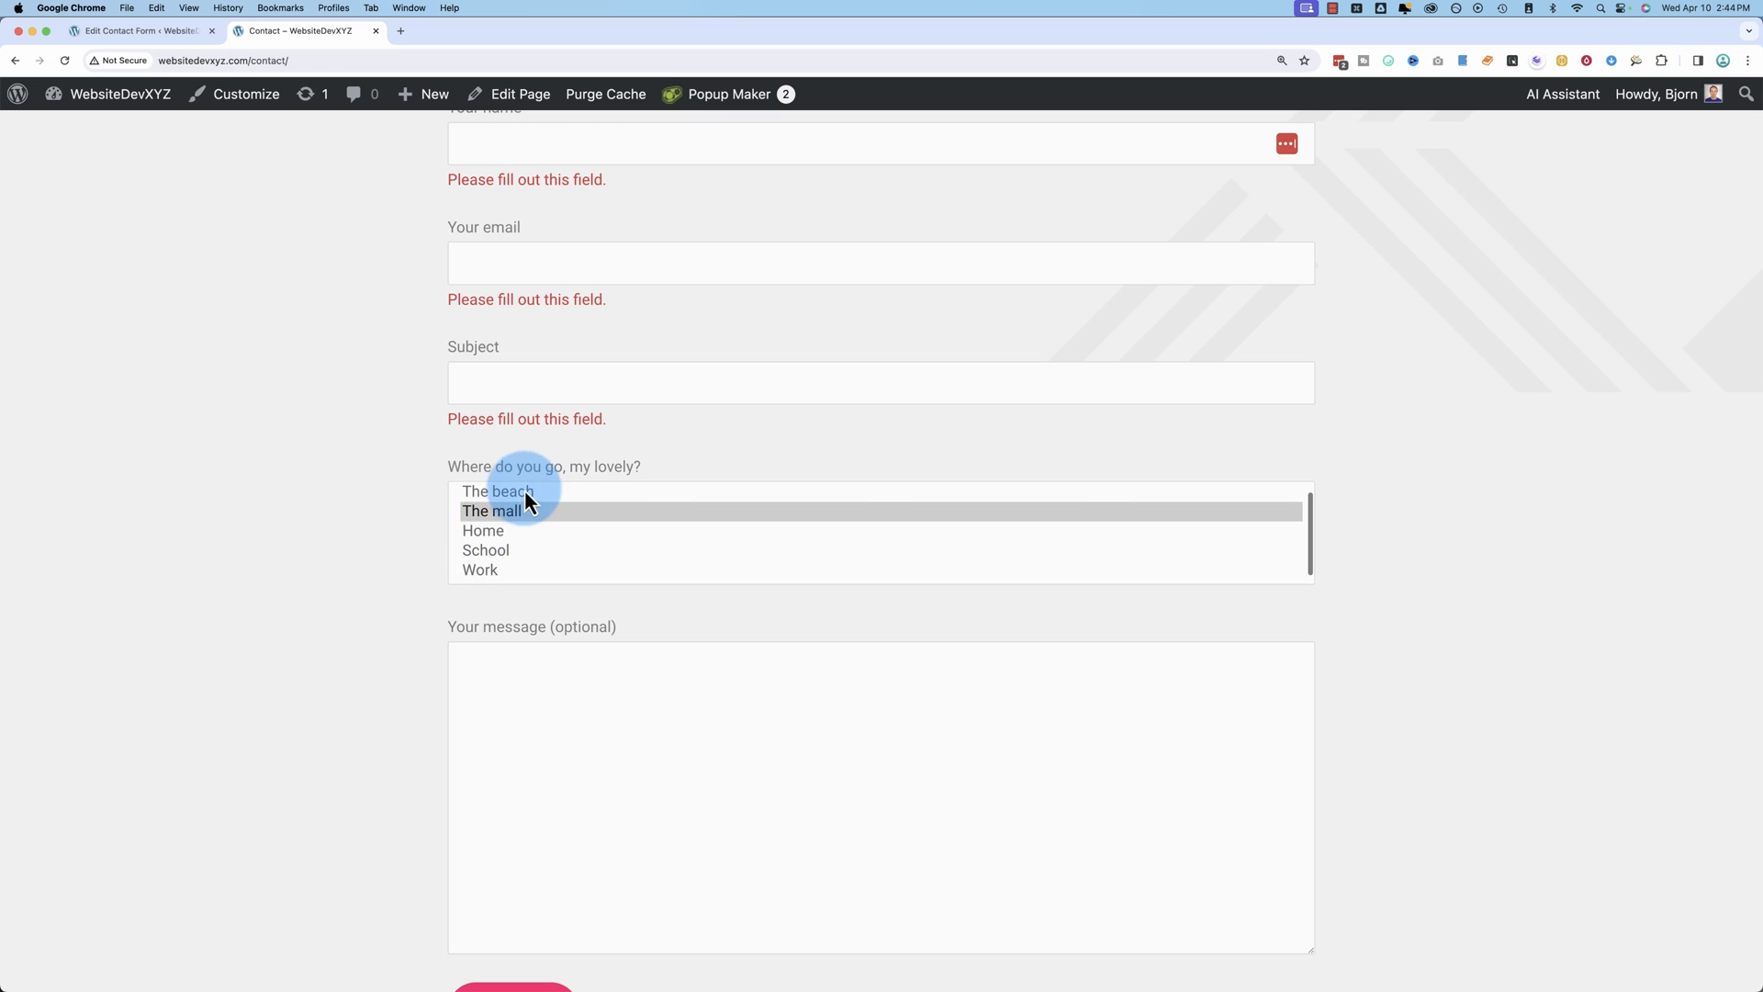
click(494, 510)
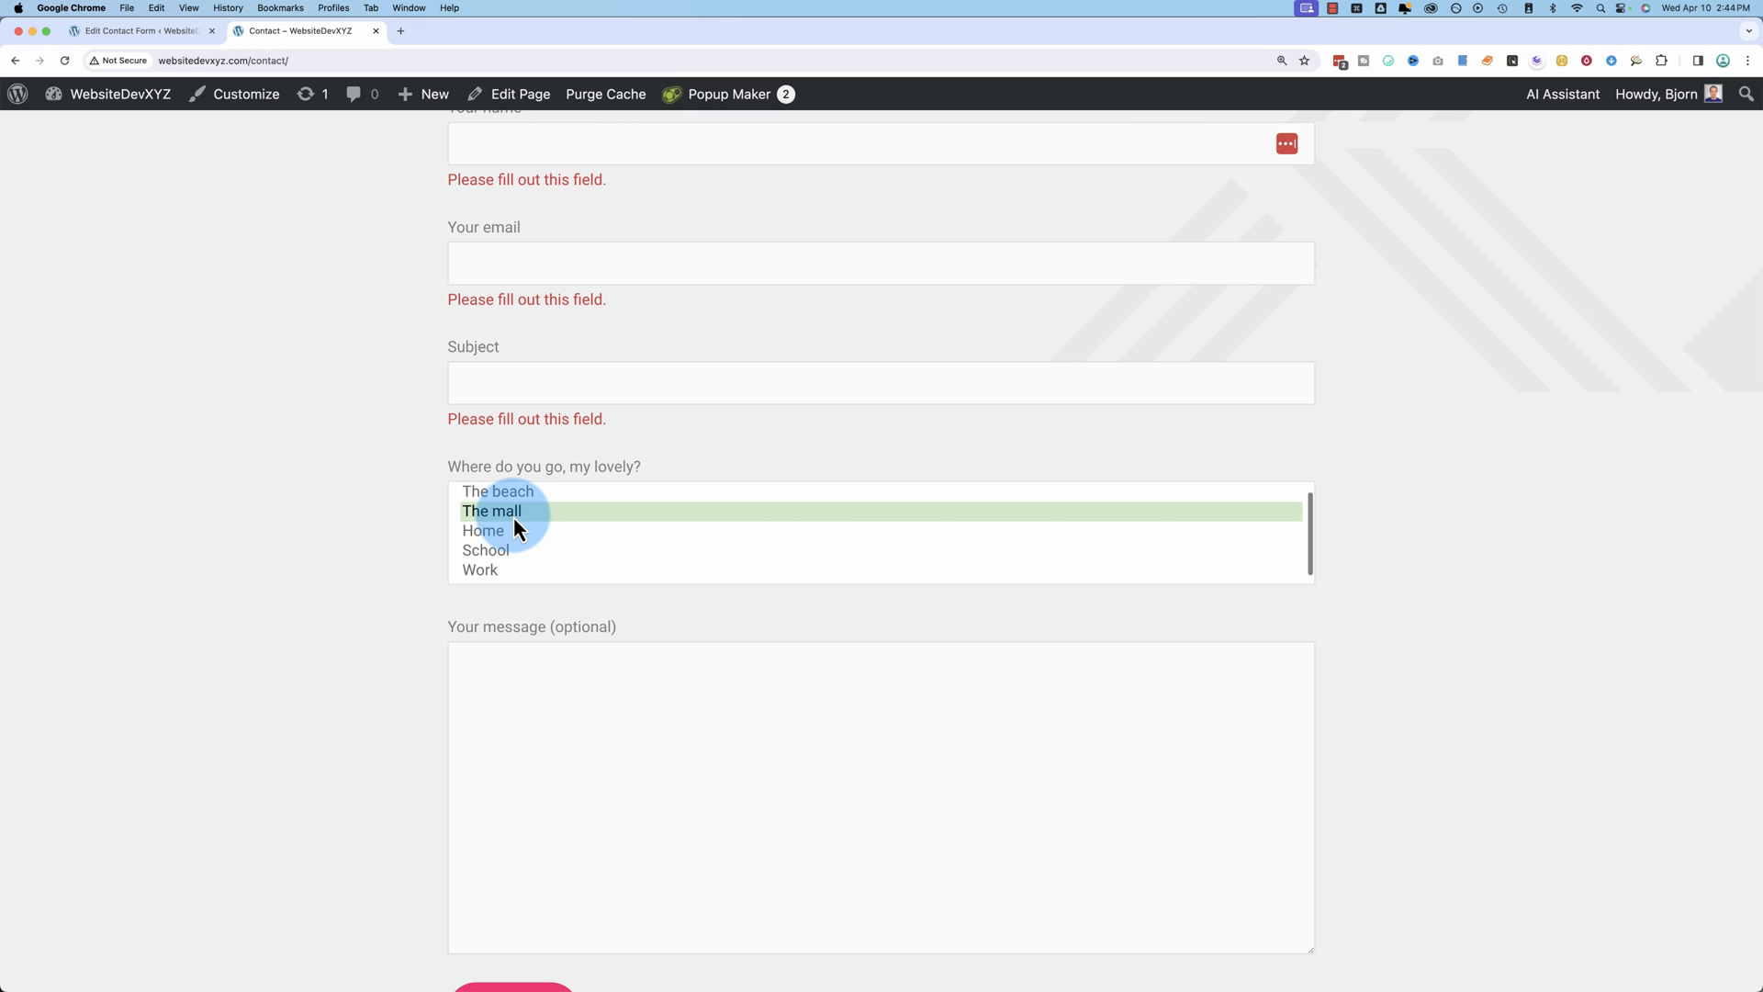
click(485, 551)
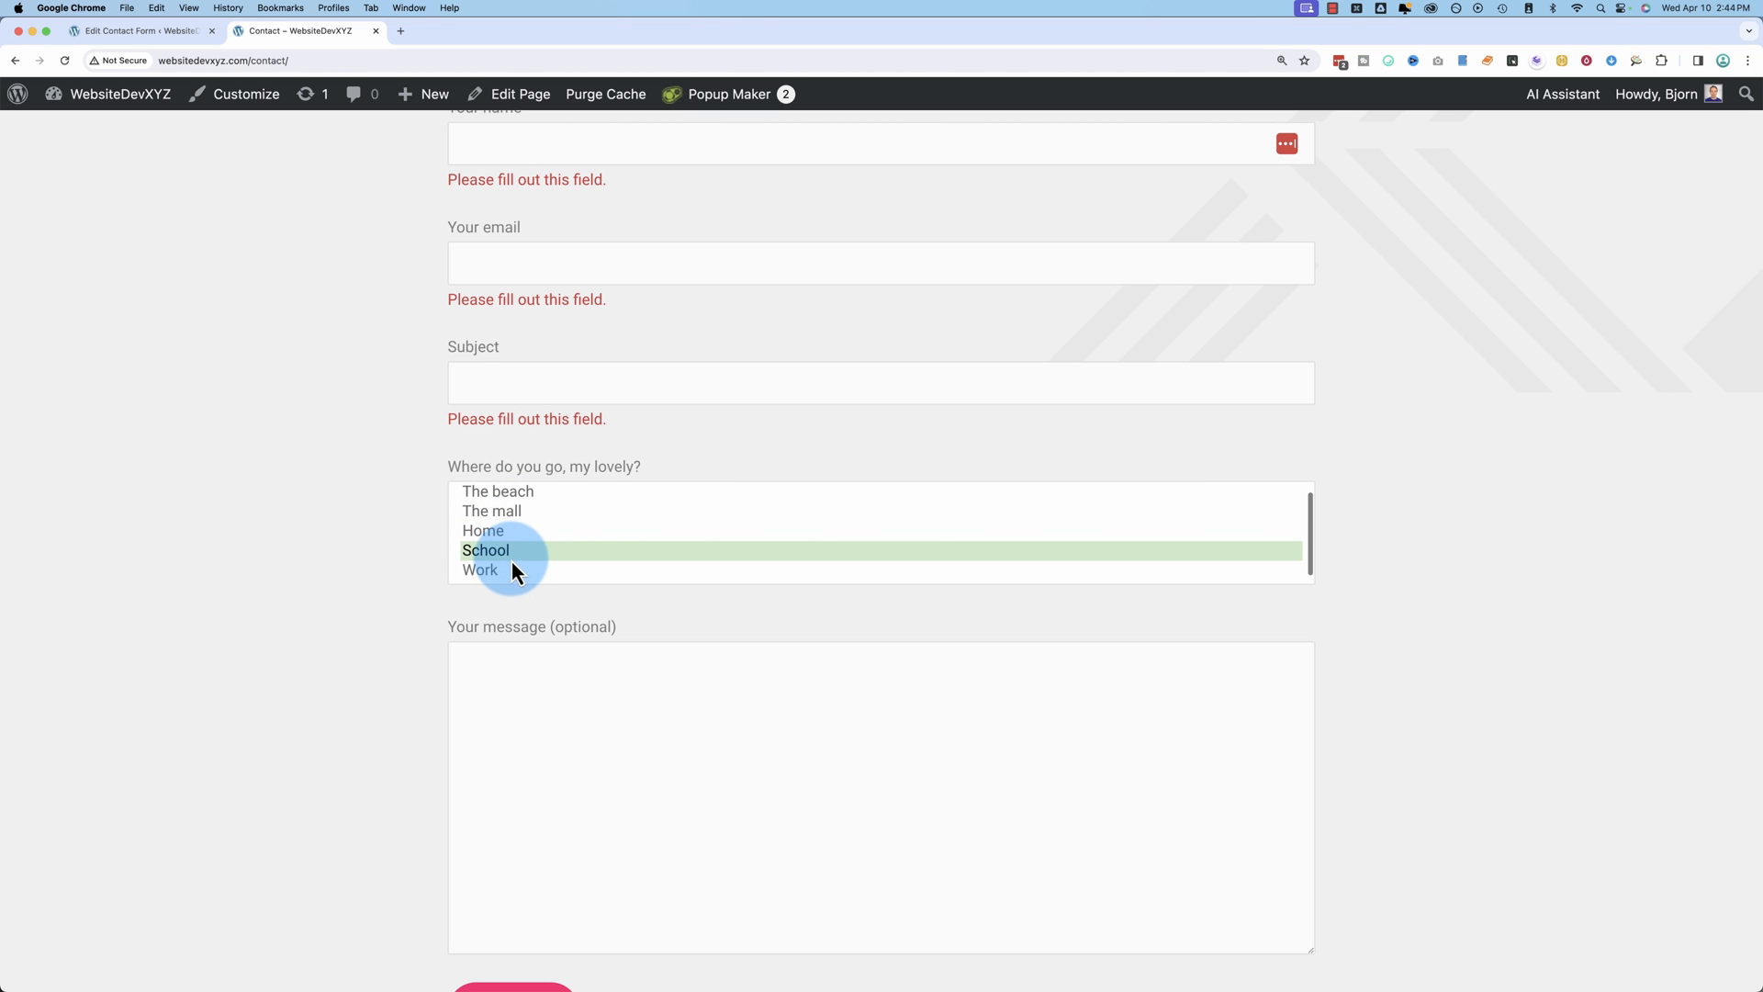
click(137, 33)
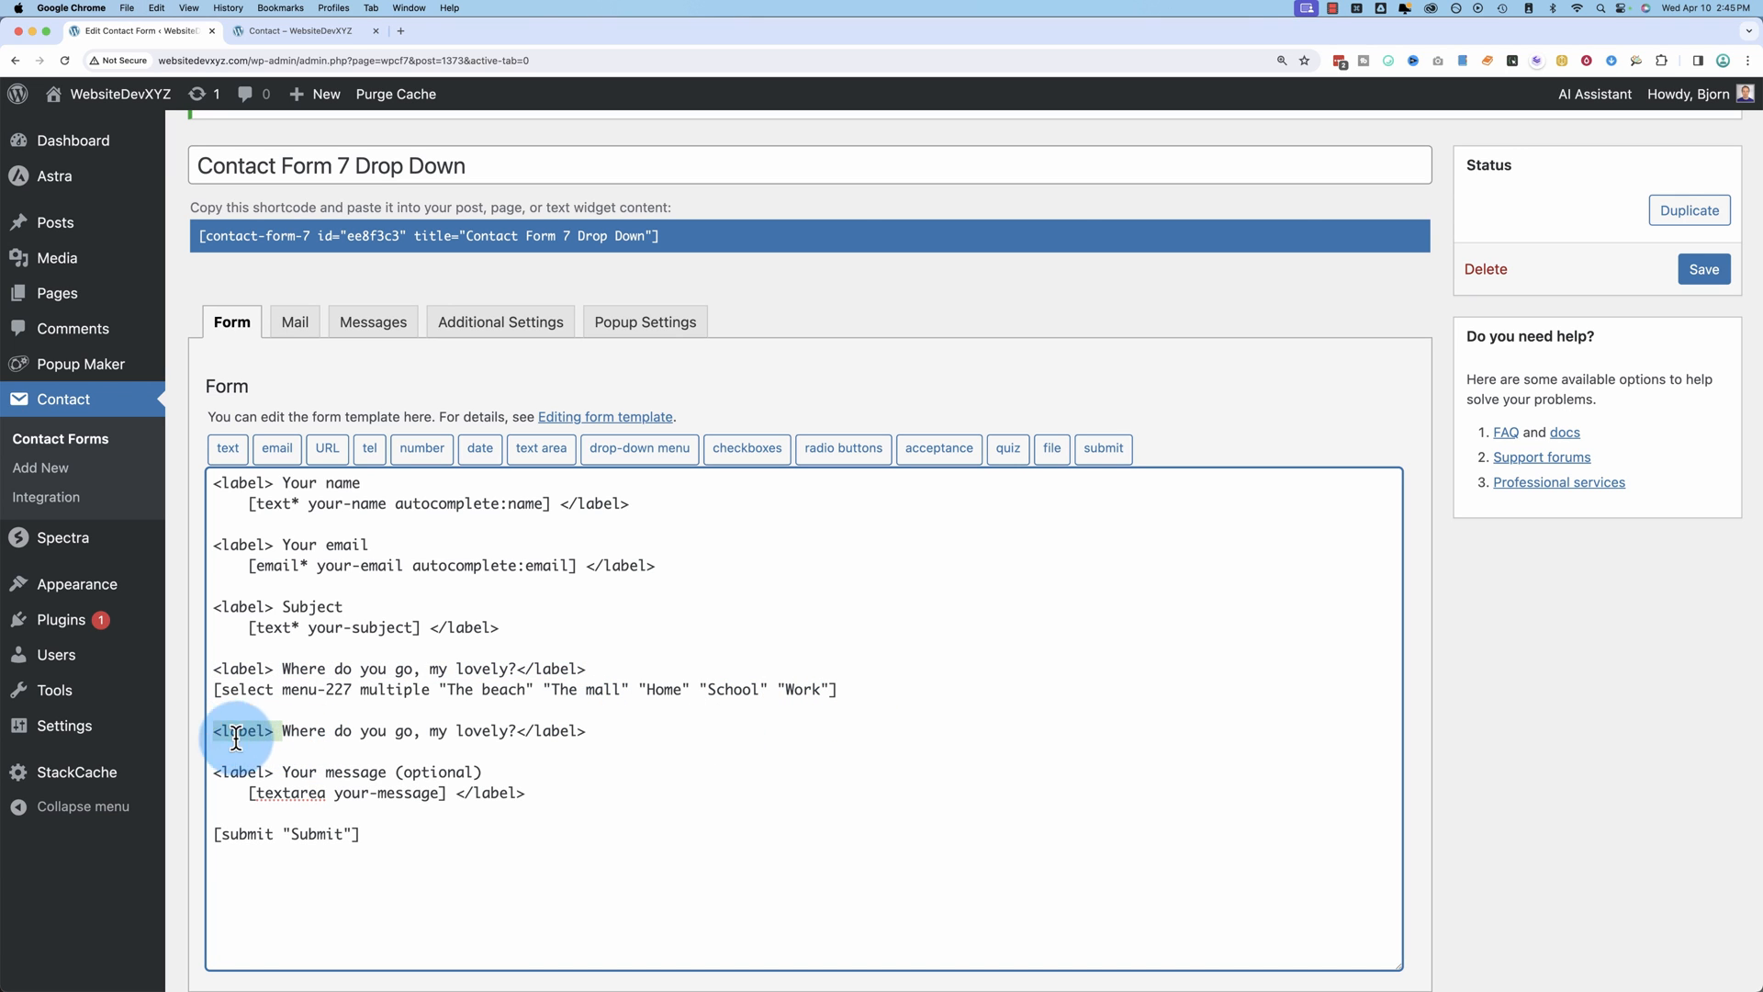
Step: Rewrite the duplicated label line to read 'Who let the dogs out?'
double_click(556, 731)
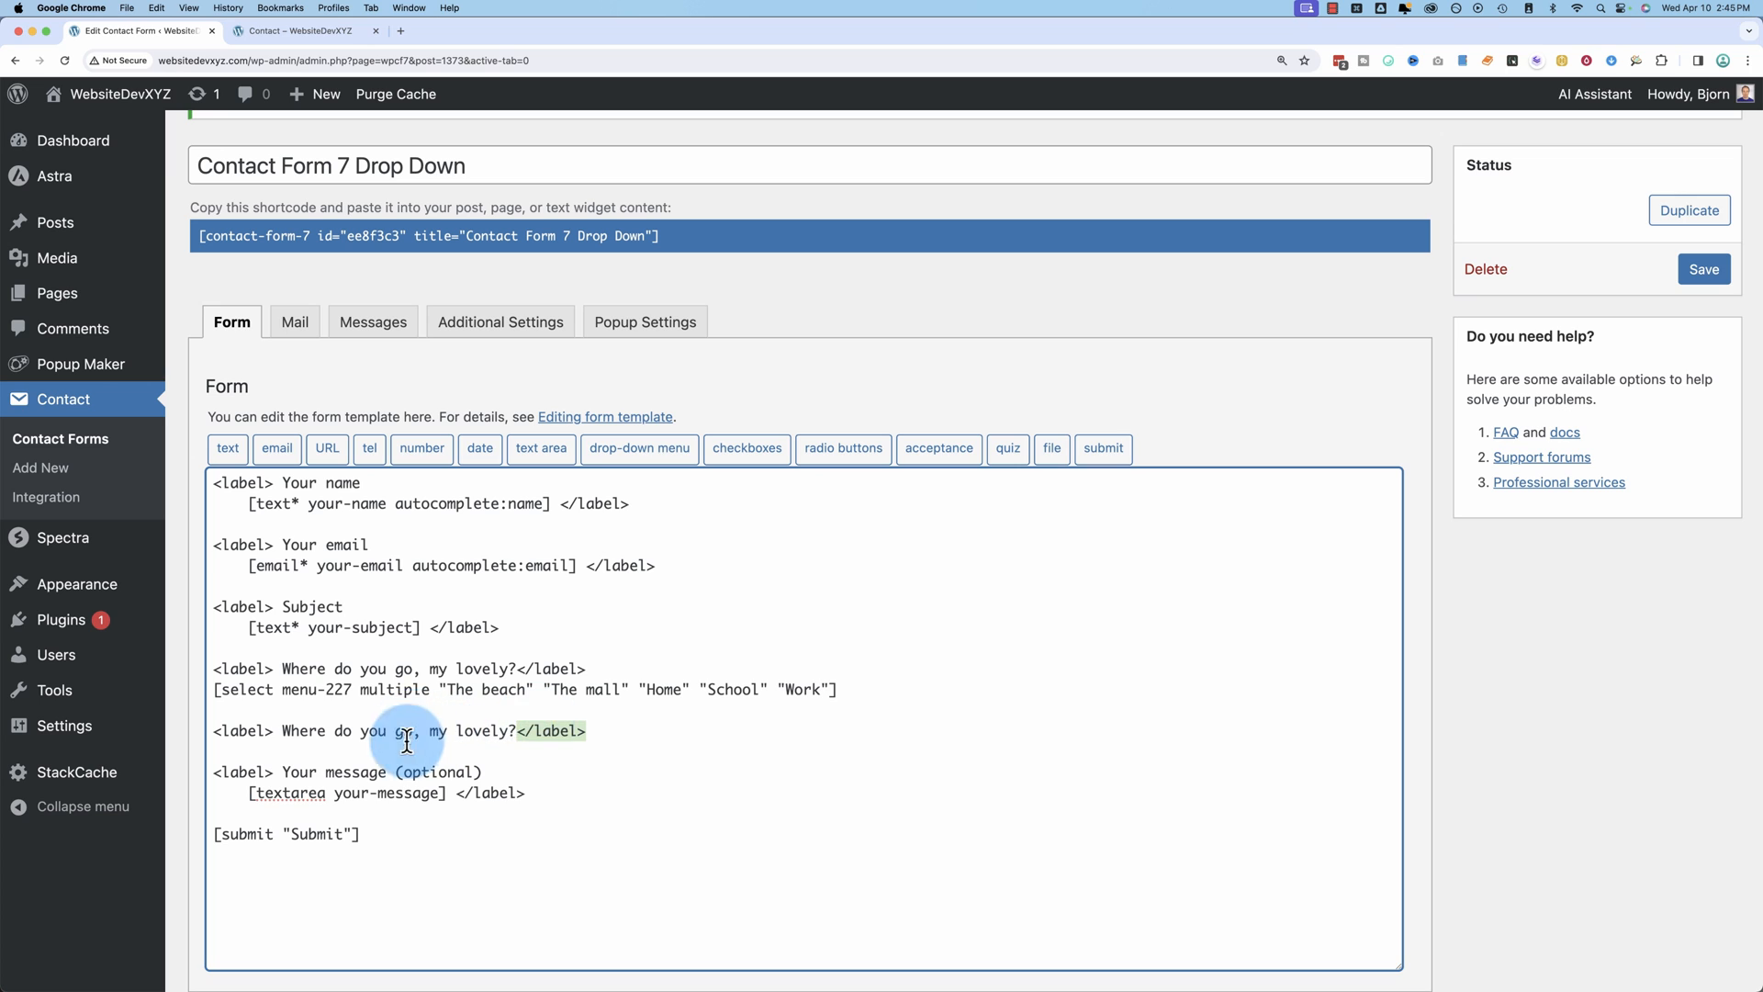
click(213, 689)
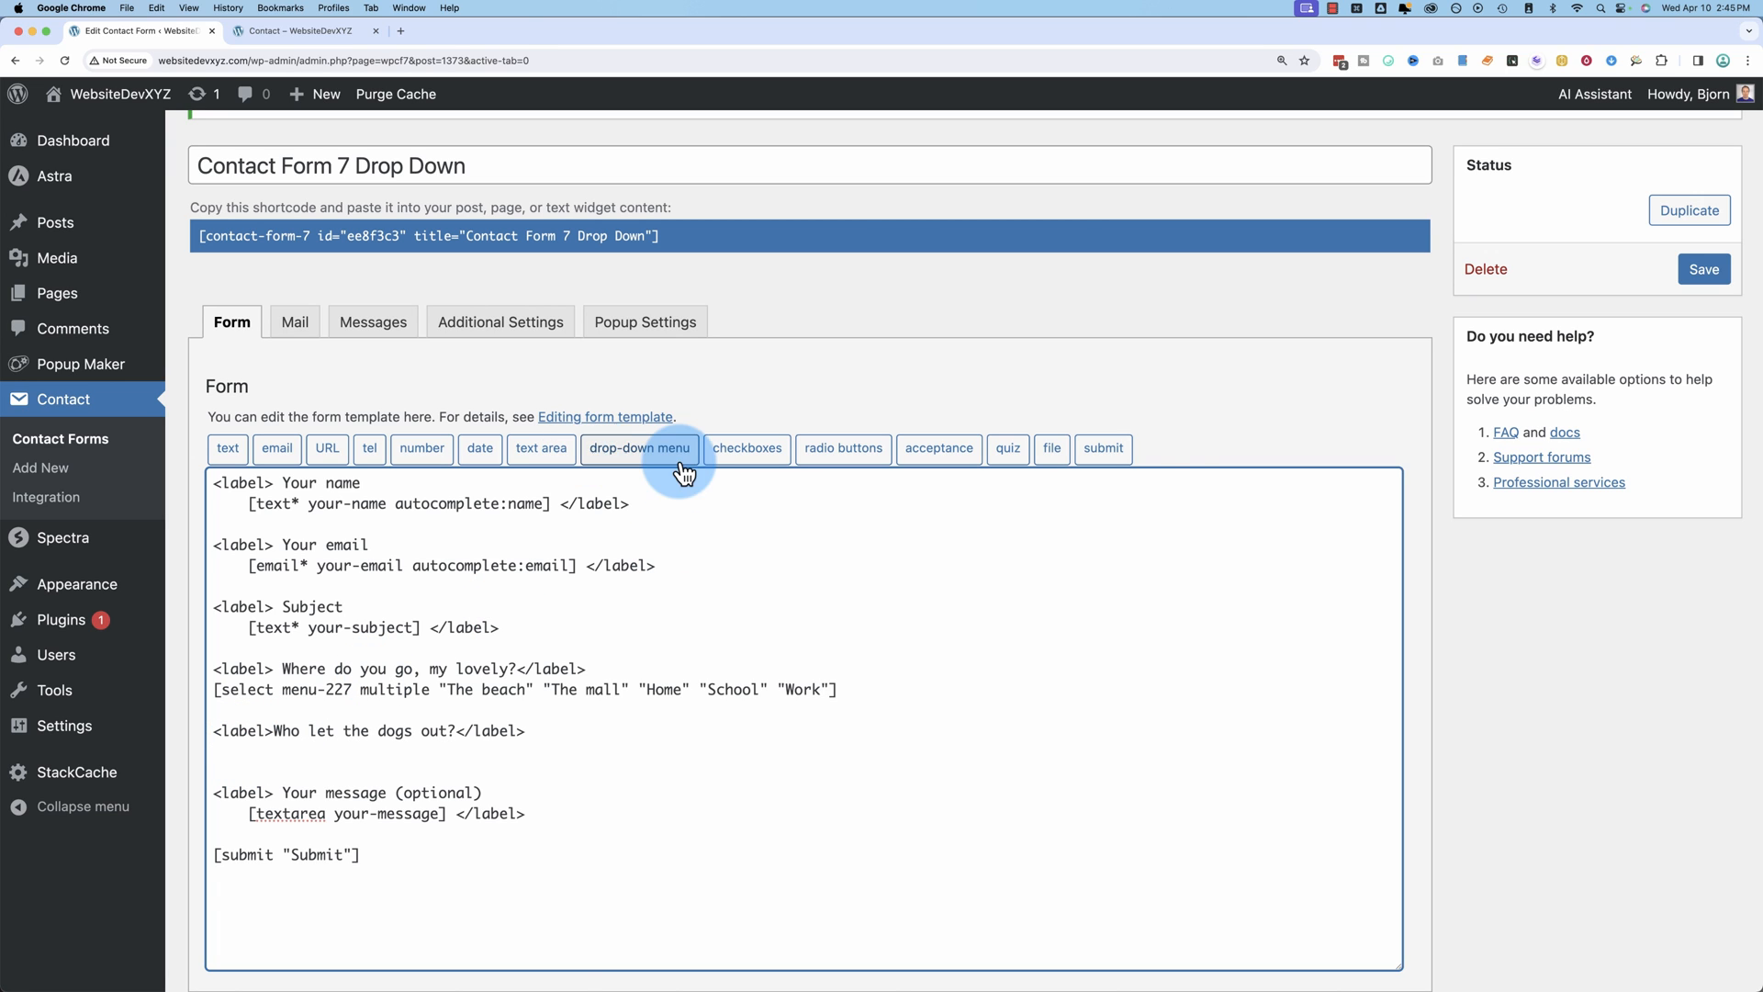
mouse_move(867, 470)
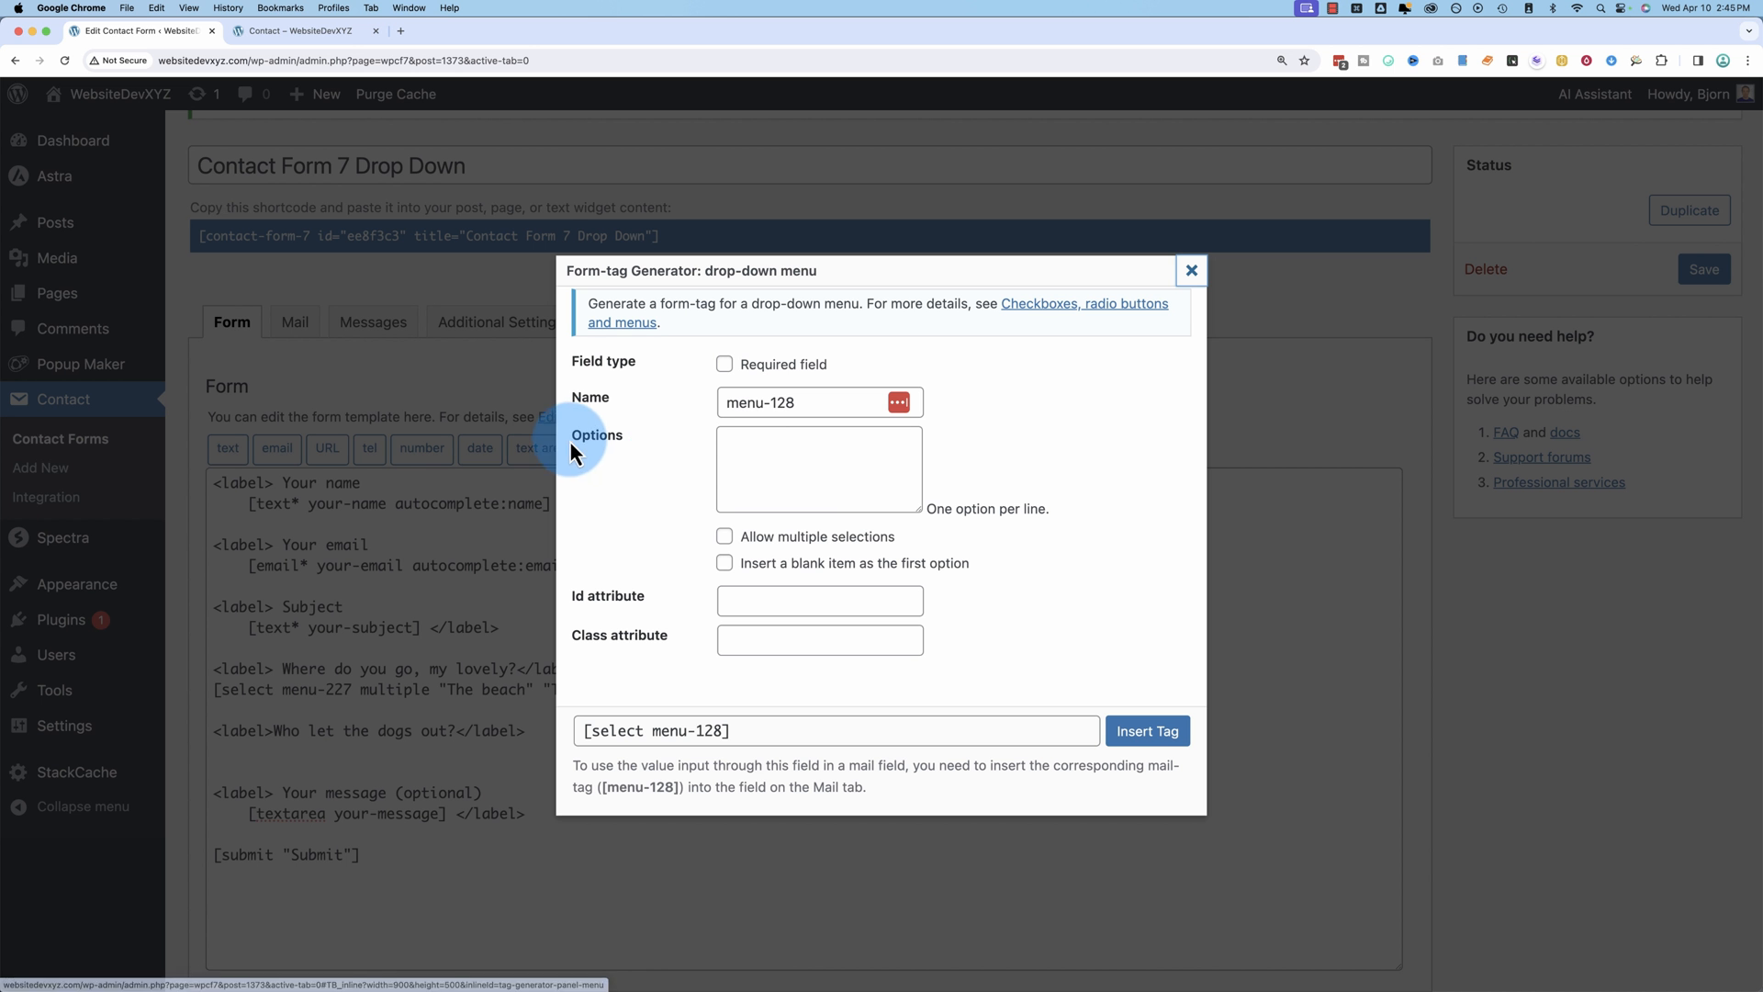
Step: Insert a multi-select drop-down with options Me, The Neighbours, Dumbledore, Sneaky gnomes
click(819, 468)
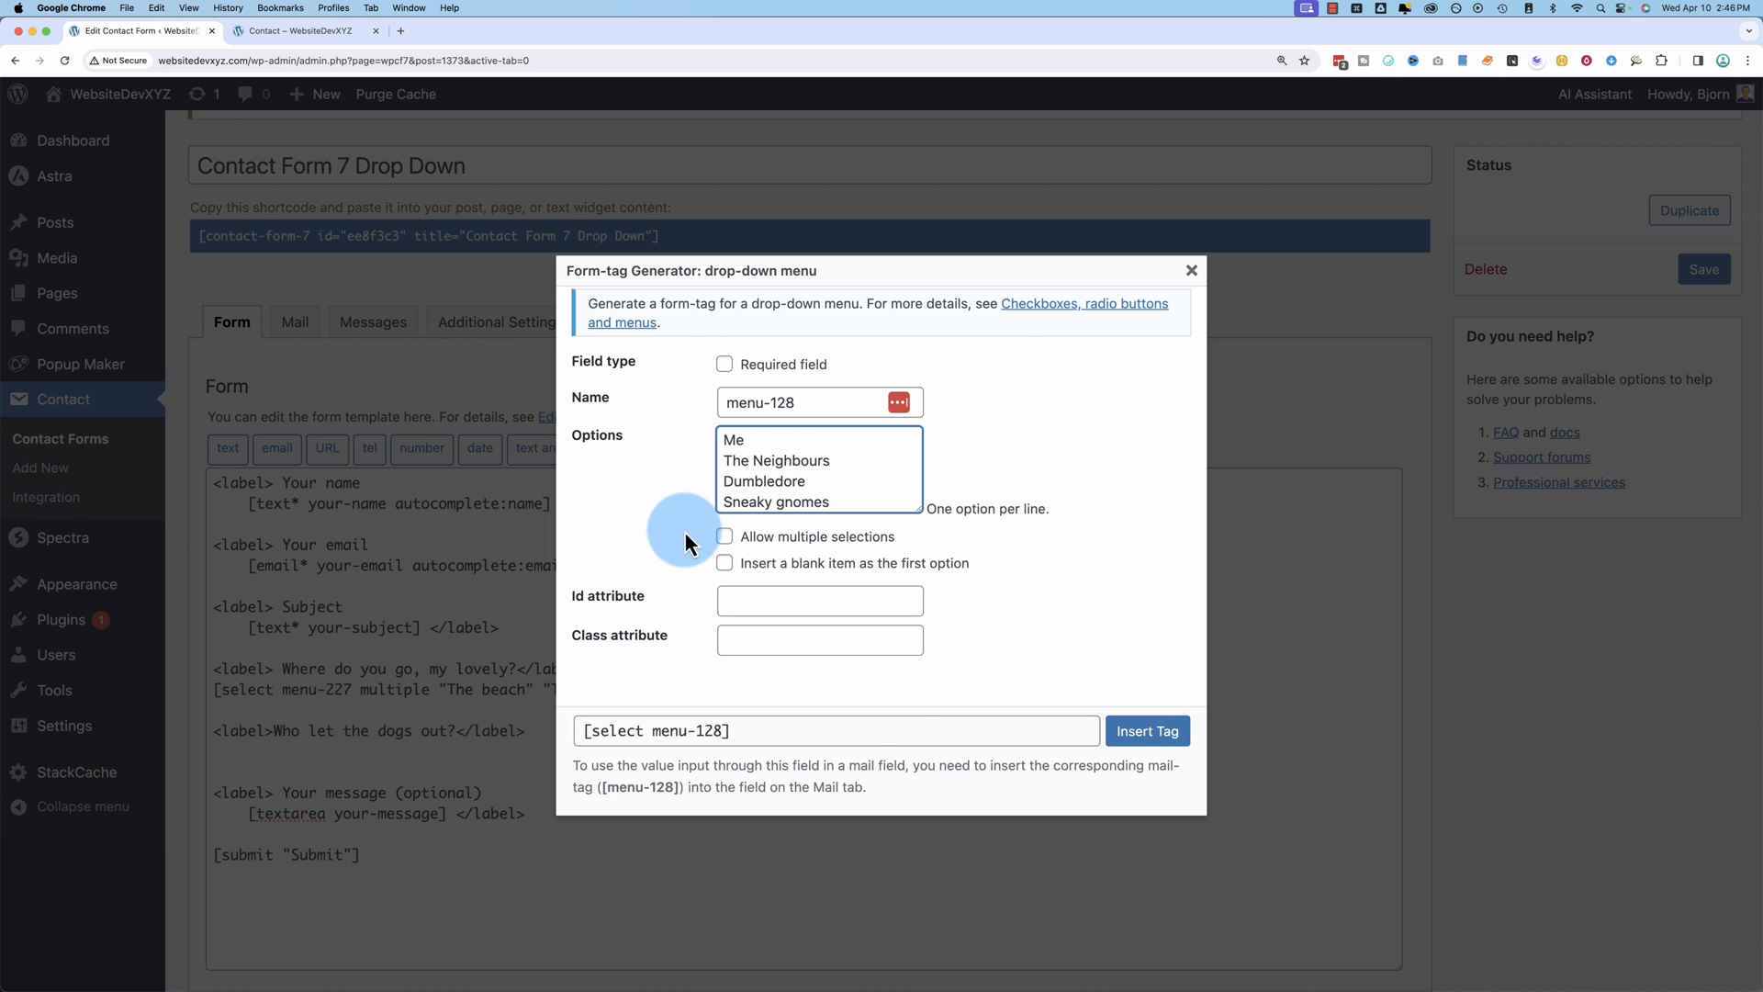
click(723, 536)
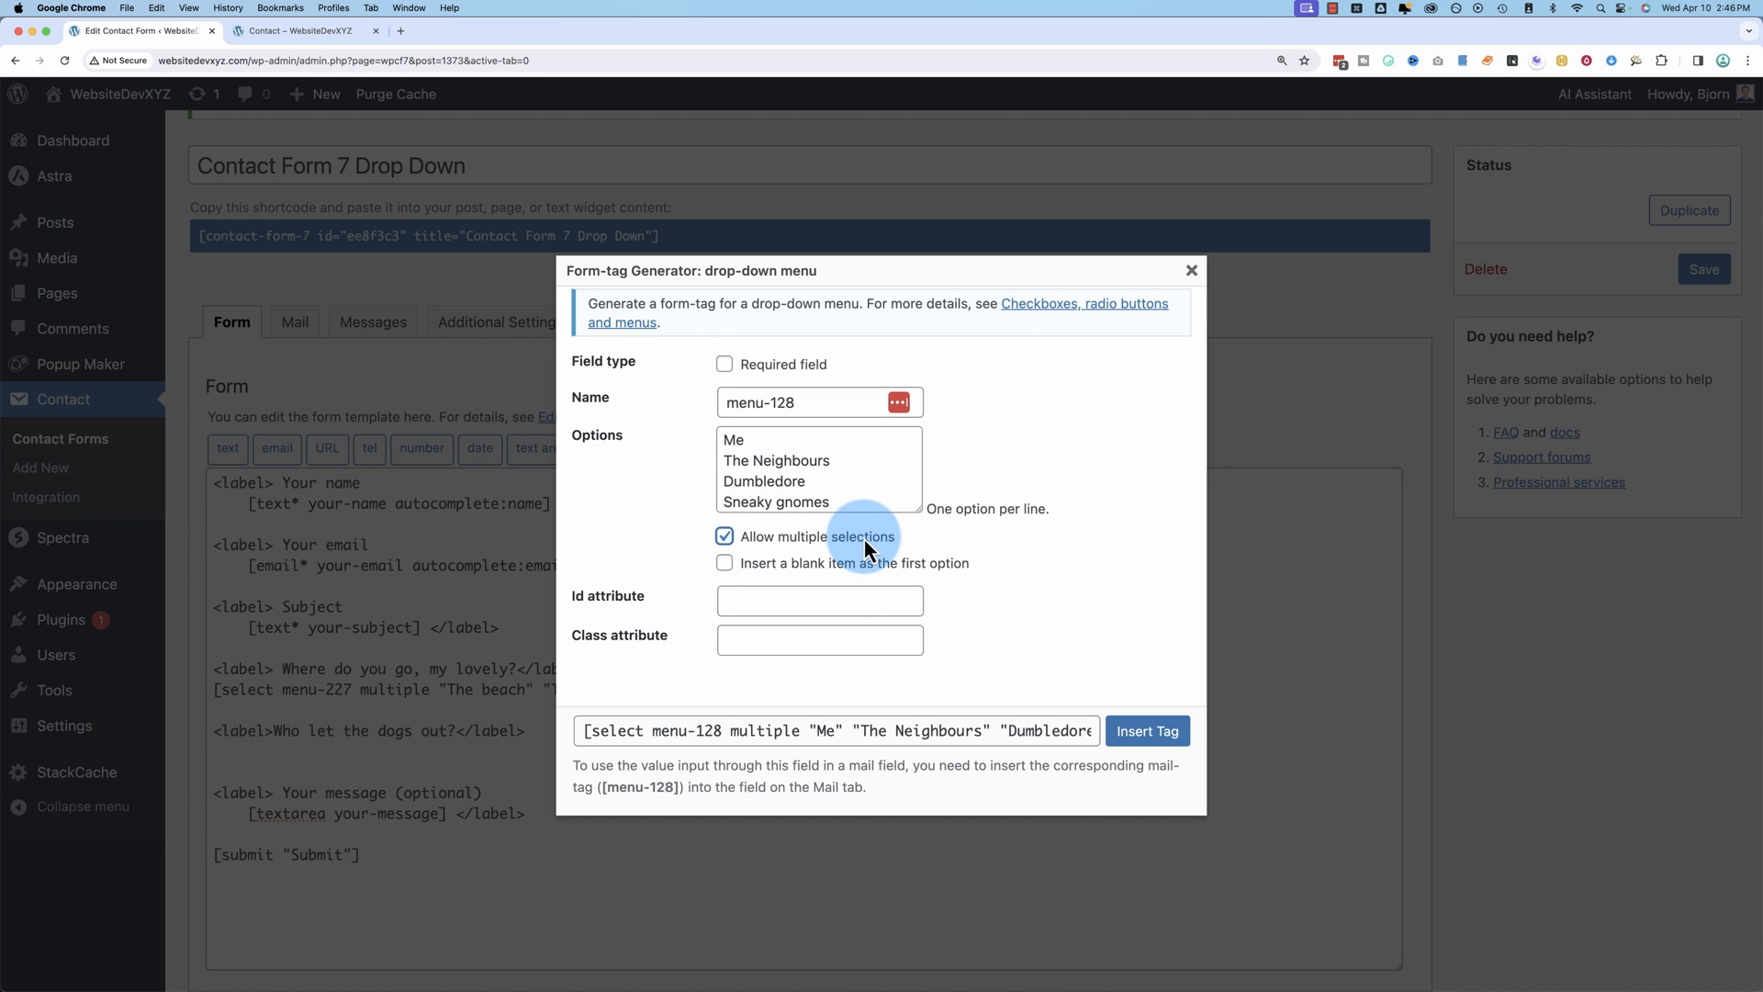
click(1146, 731)
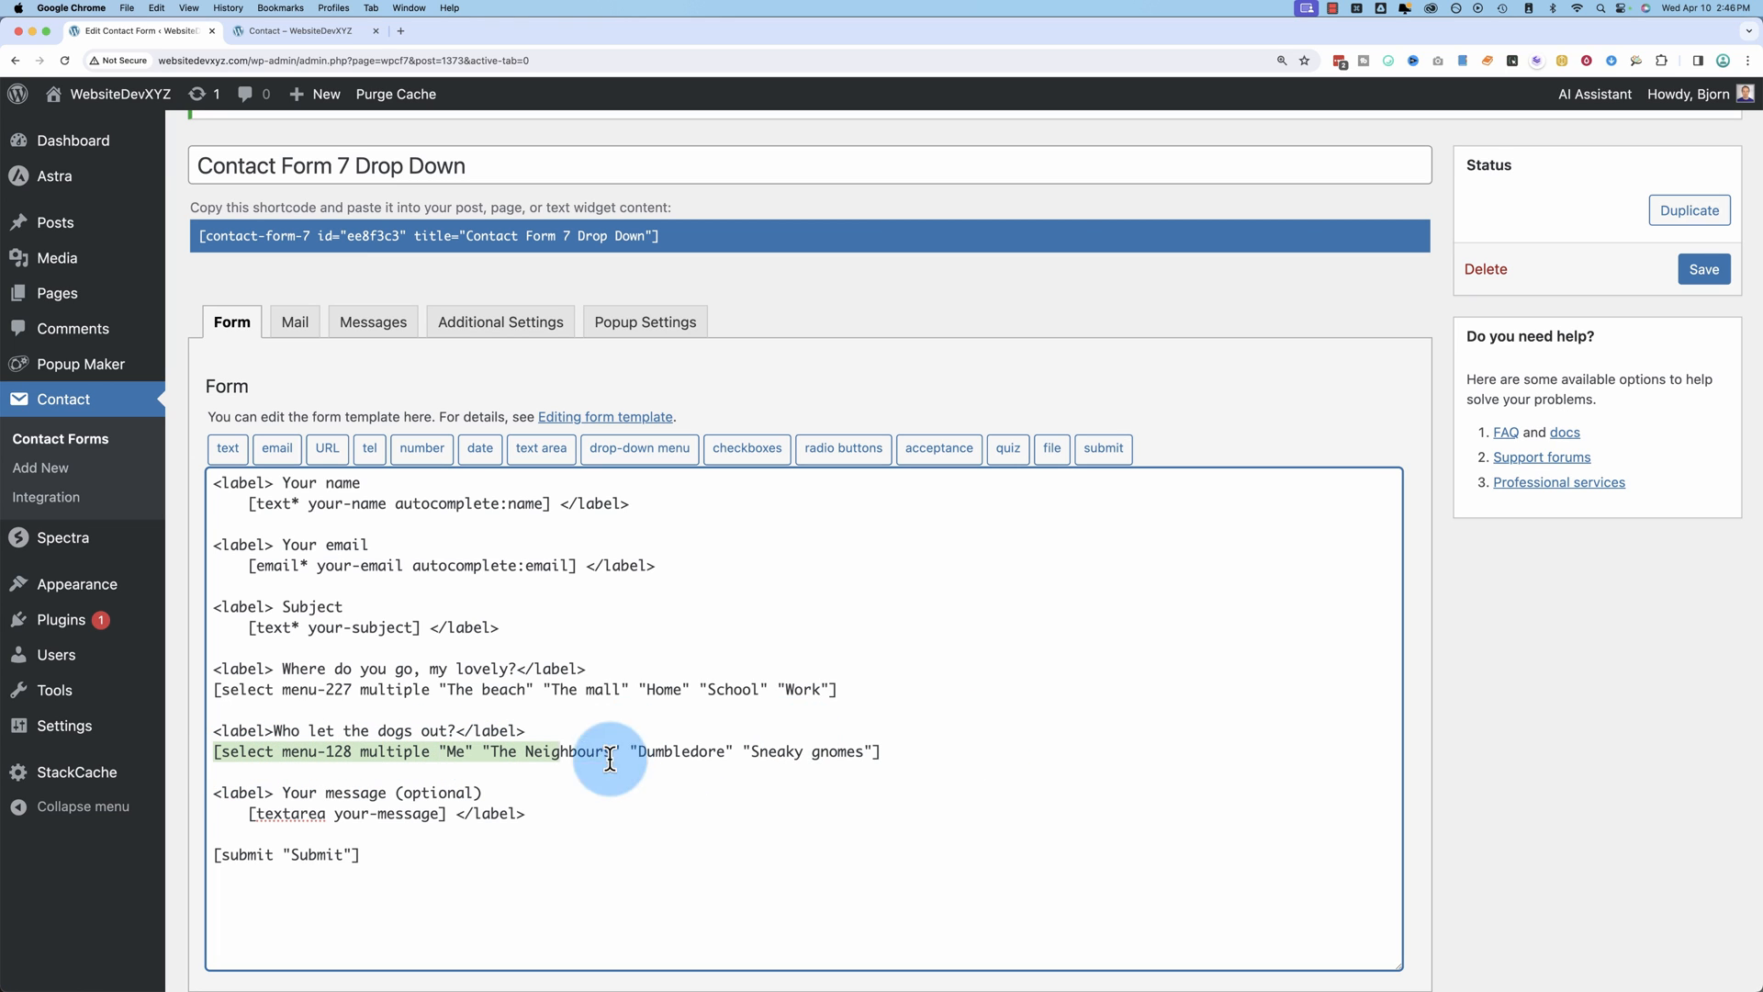
click(357, 751)
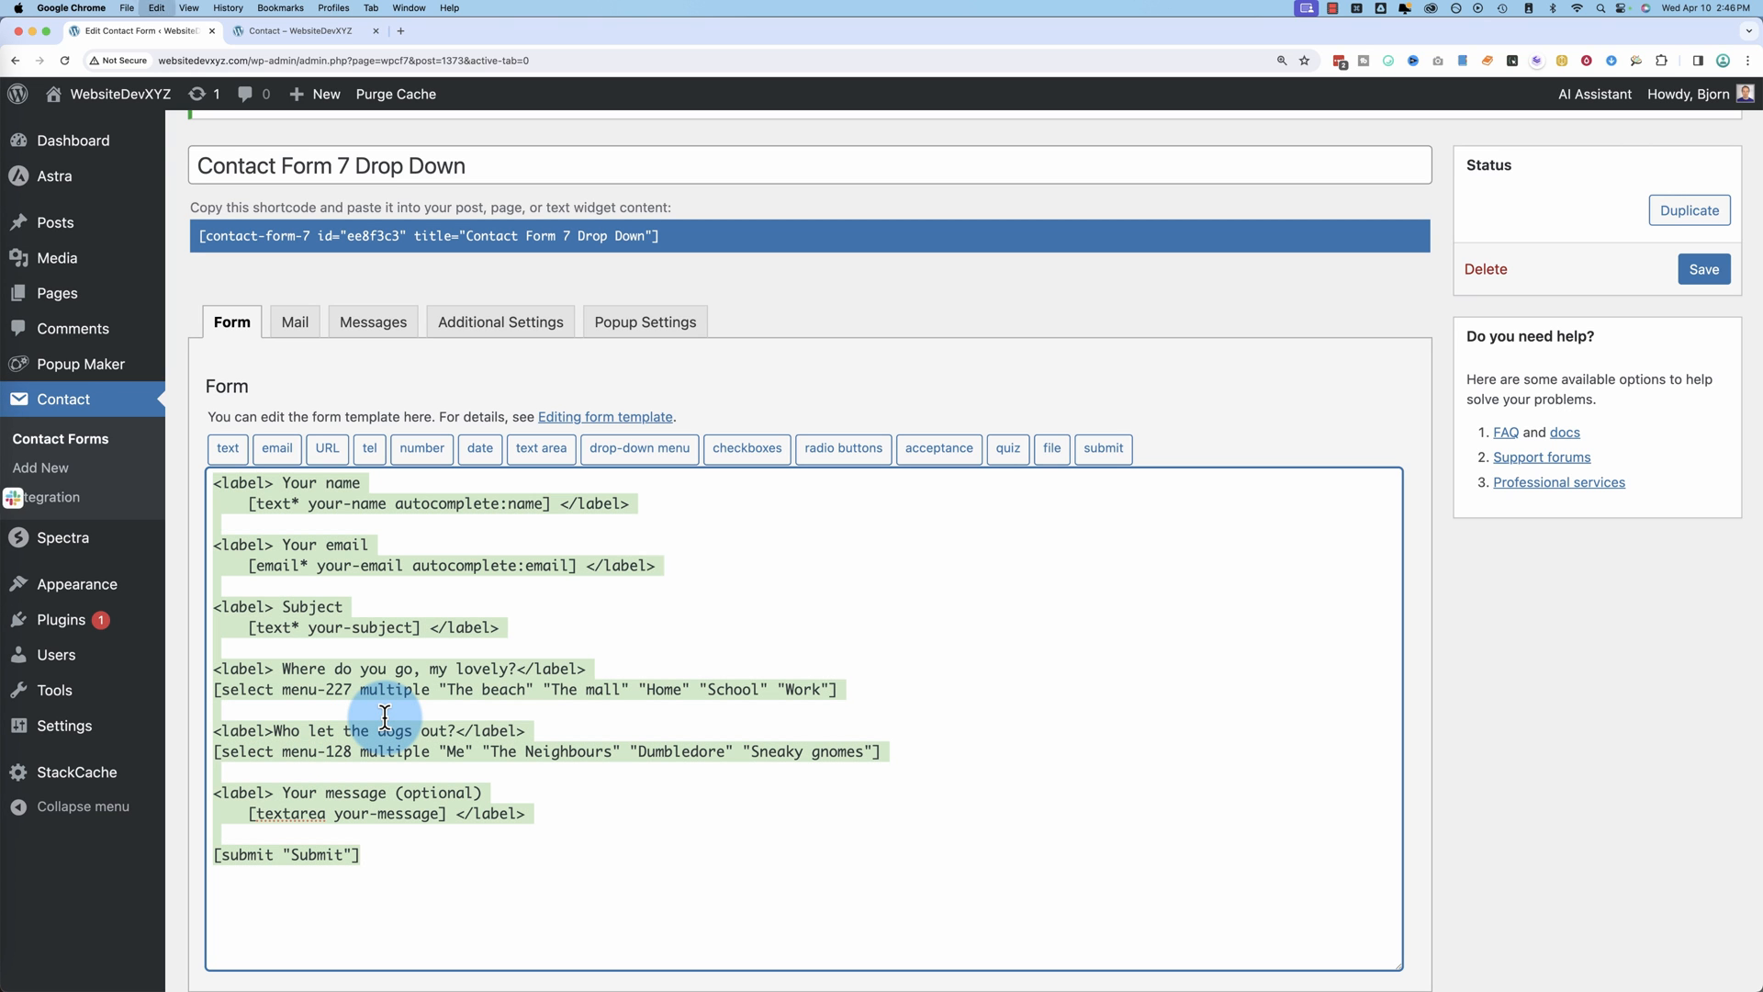
Step: Save the form with both drop-downs and show its Mail settings listing menu-227 and menu-128
click(1702, 268)
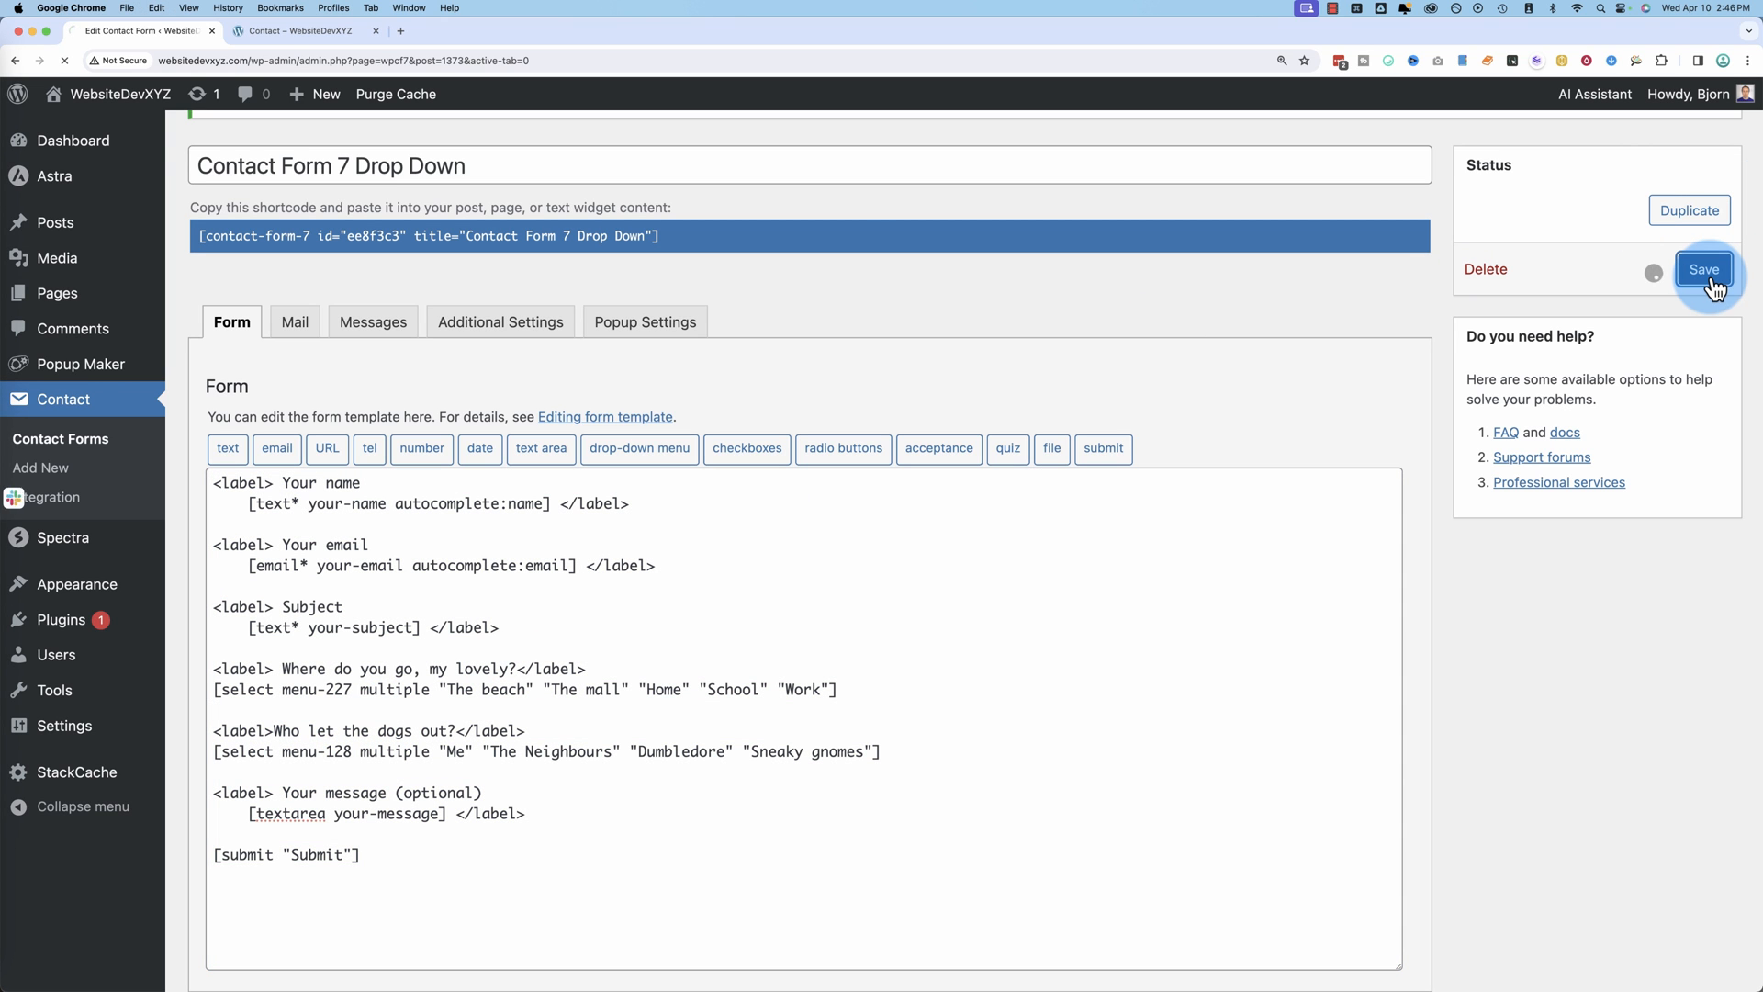
click(1704, 268)
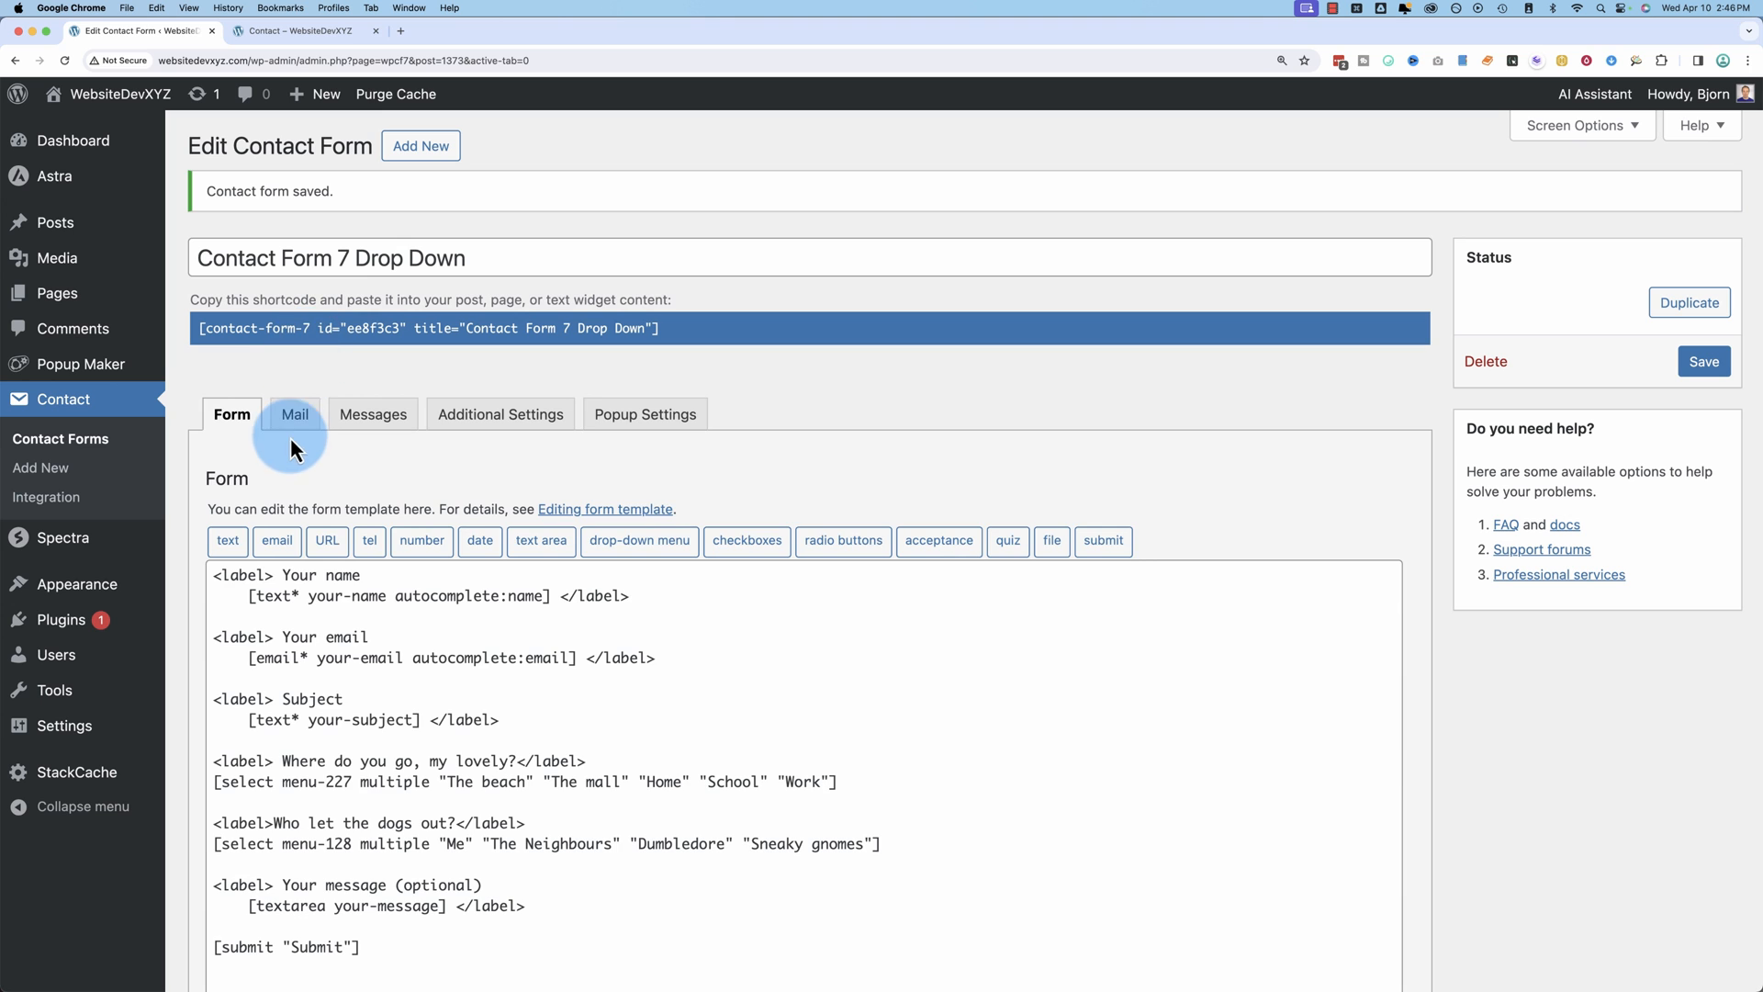
click(294, 415)
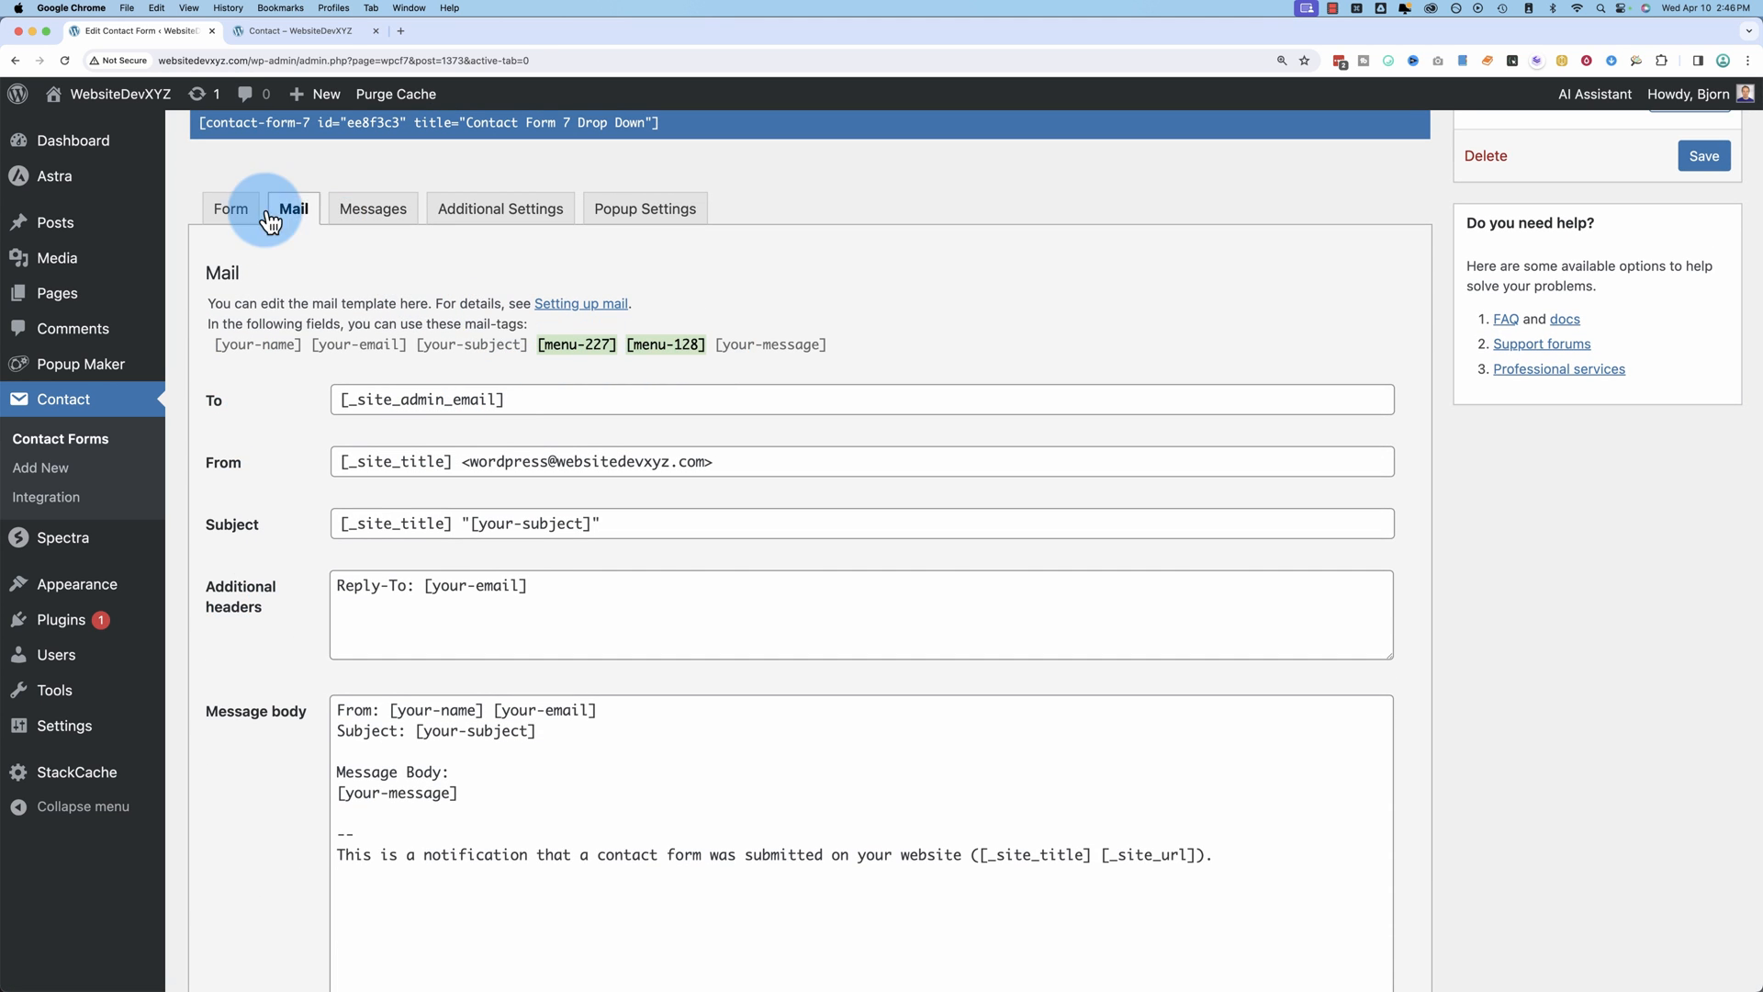
Step: Add the [menu-227] and [menu-128] mail-tags to the message body
click(230, 207)
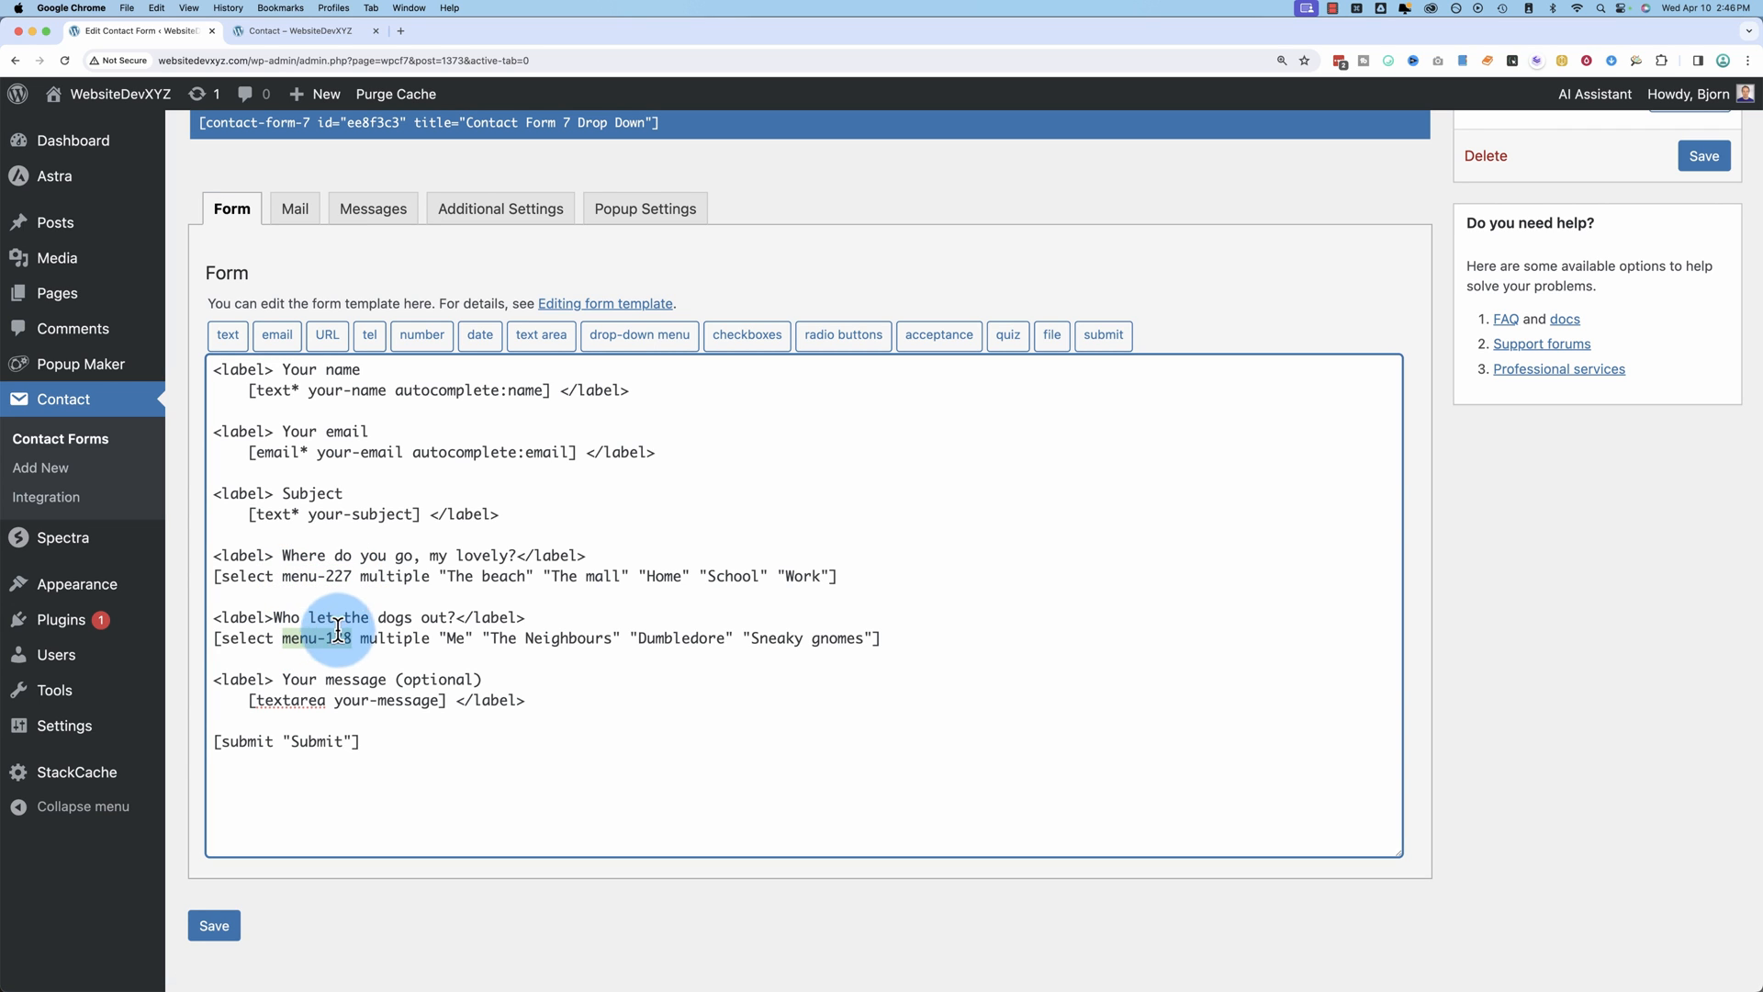
click(294, 208)
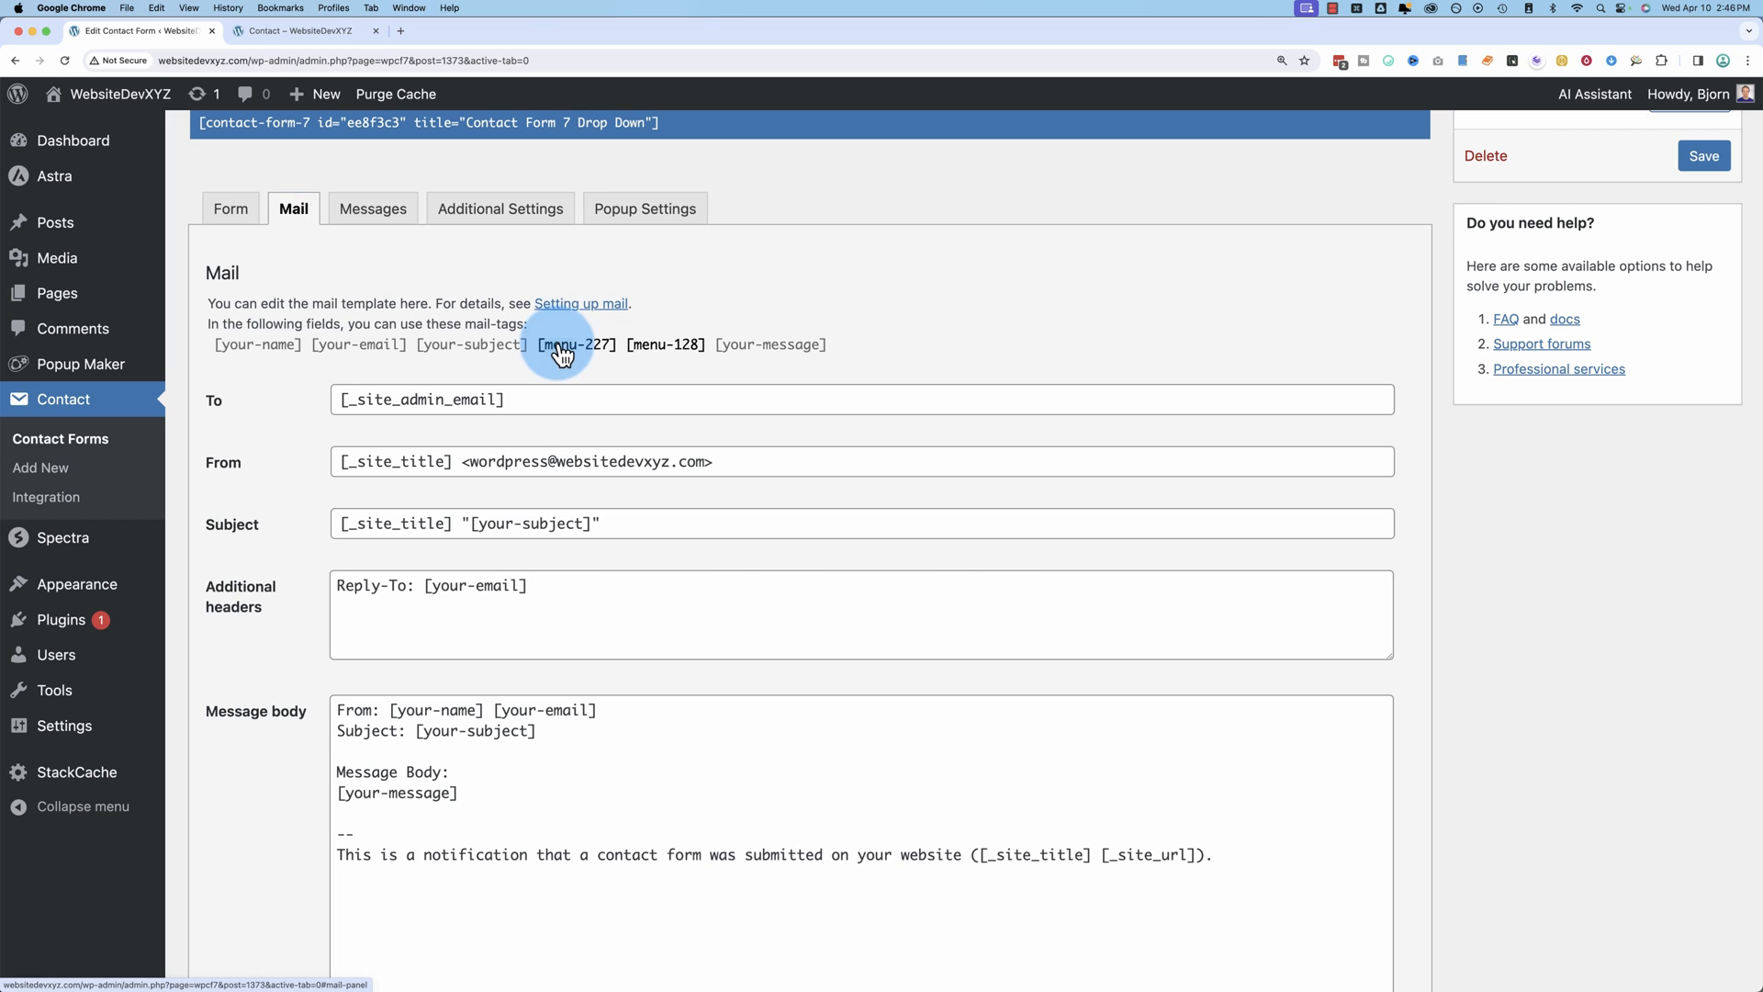
mouse_move(547, 356)
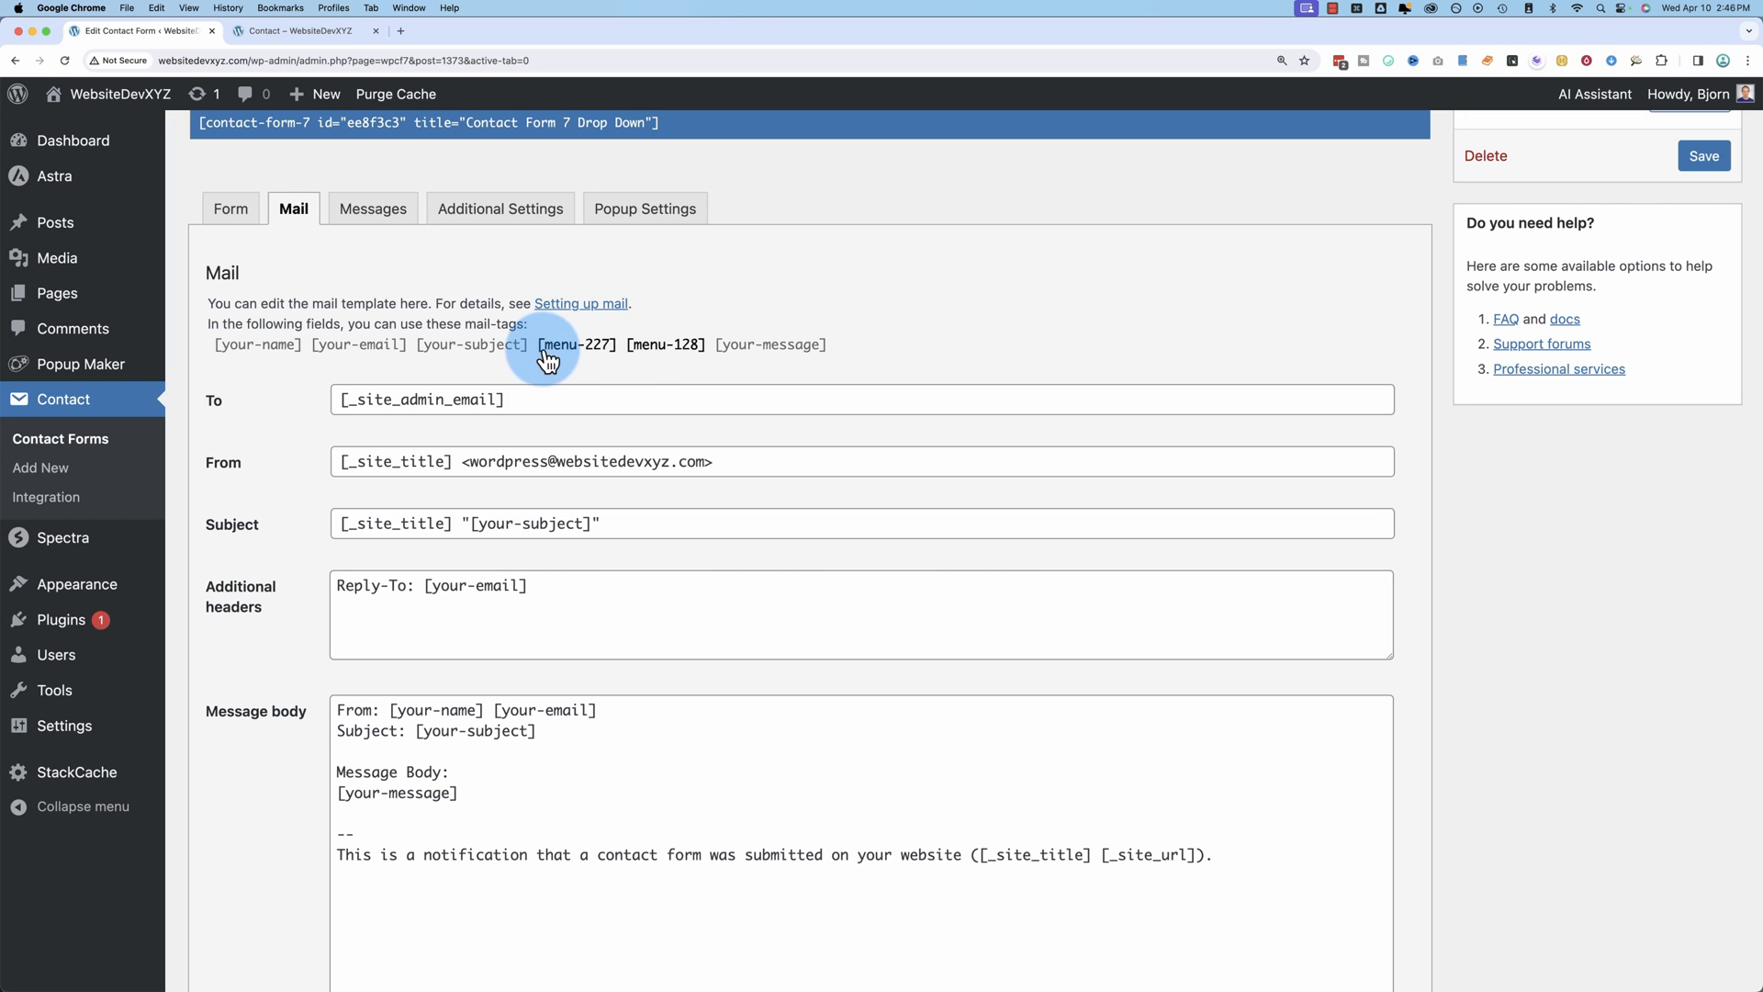
right_click(576, 345)
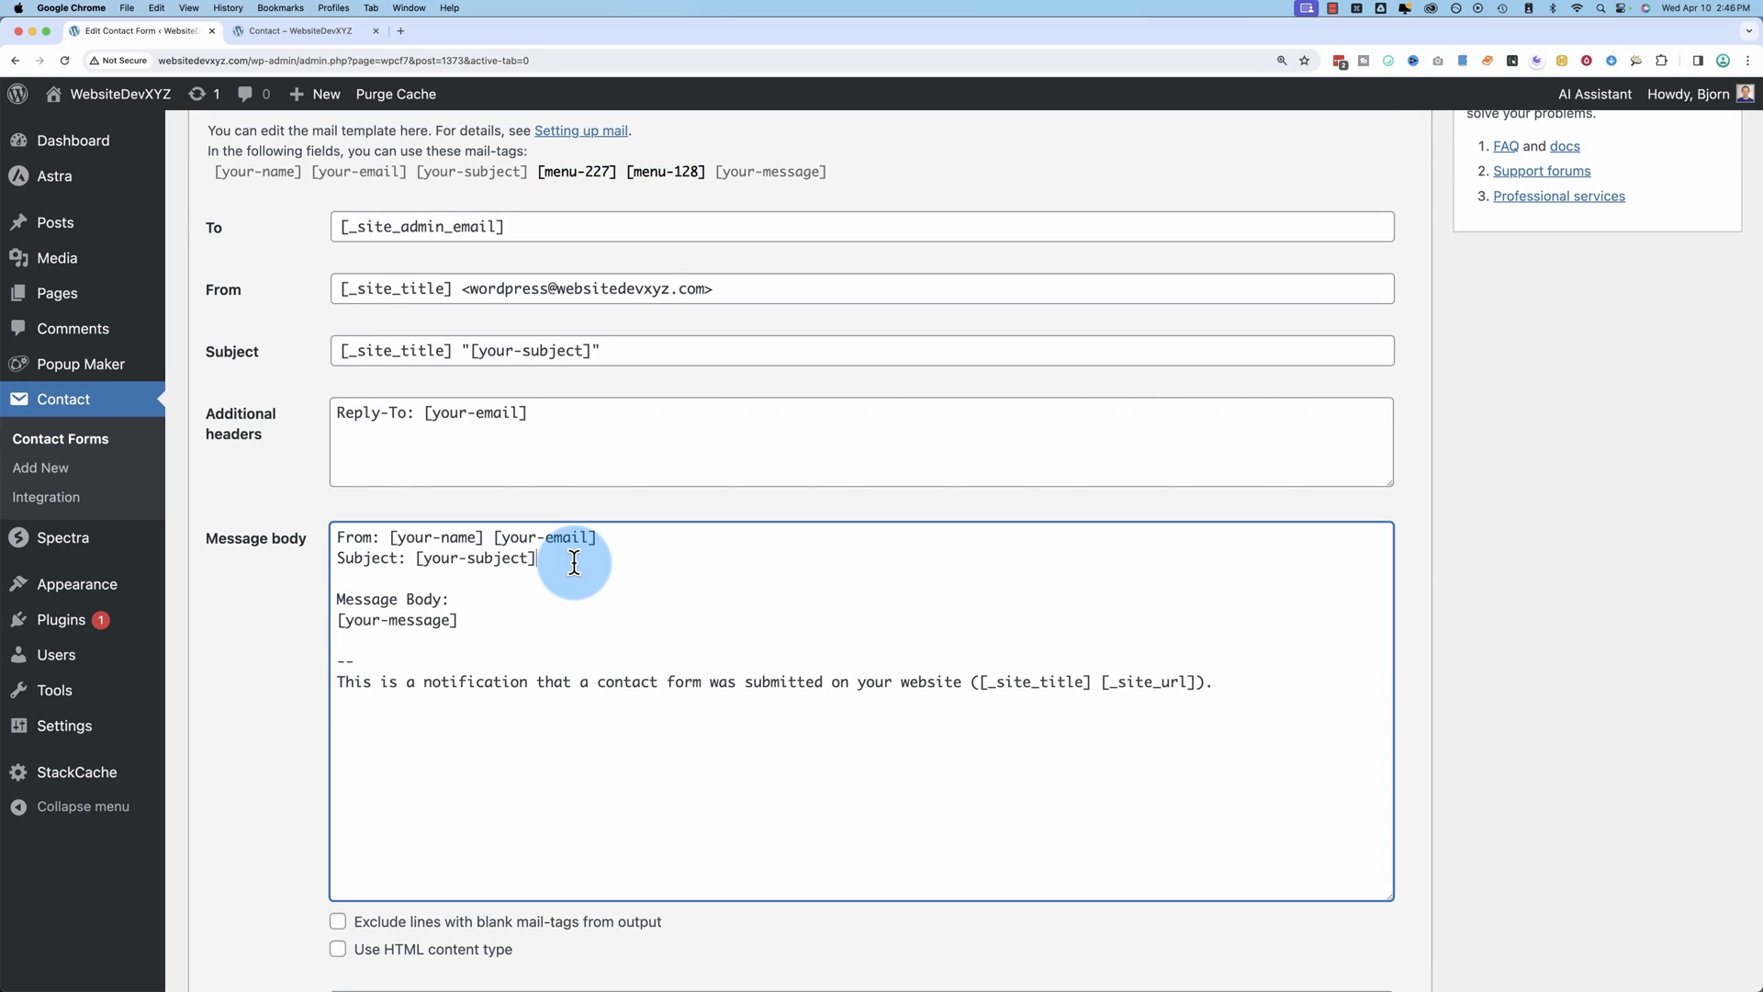
text([menu-227] [menu-128])
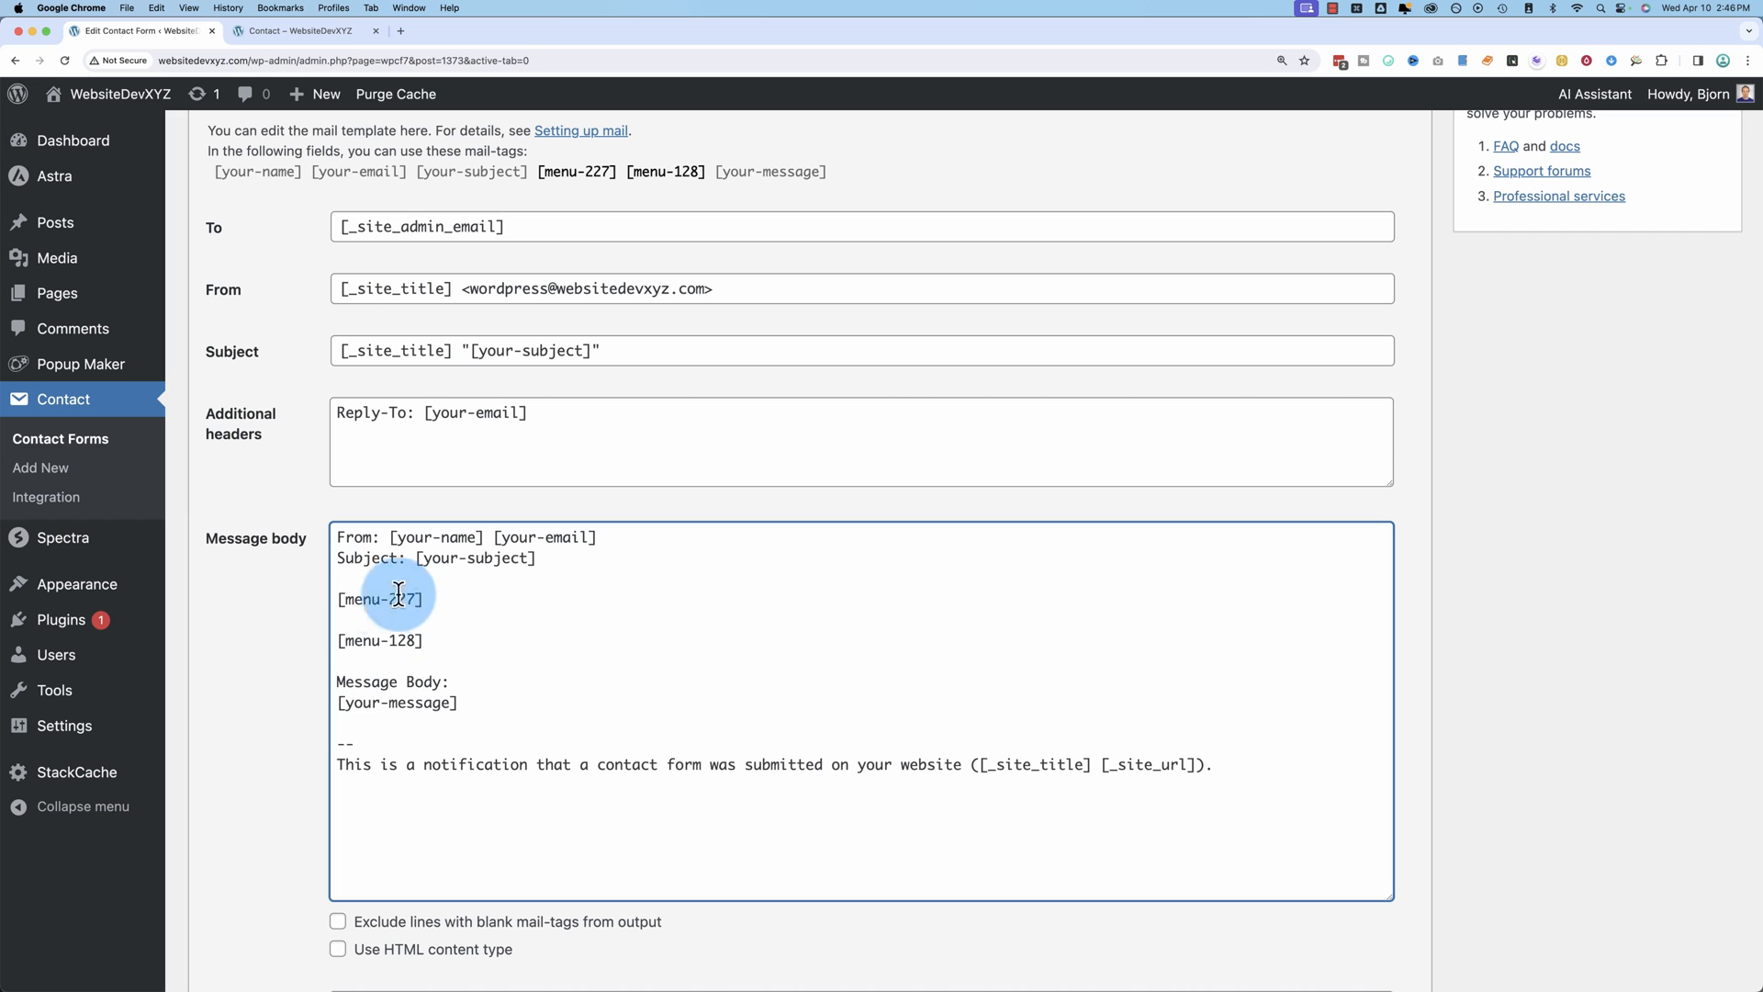
Step: Label the tags 'Where do you go?' and 'Who let the dogs out?' and save the mail template
text(Where do you go?)
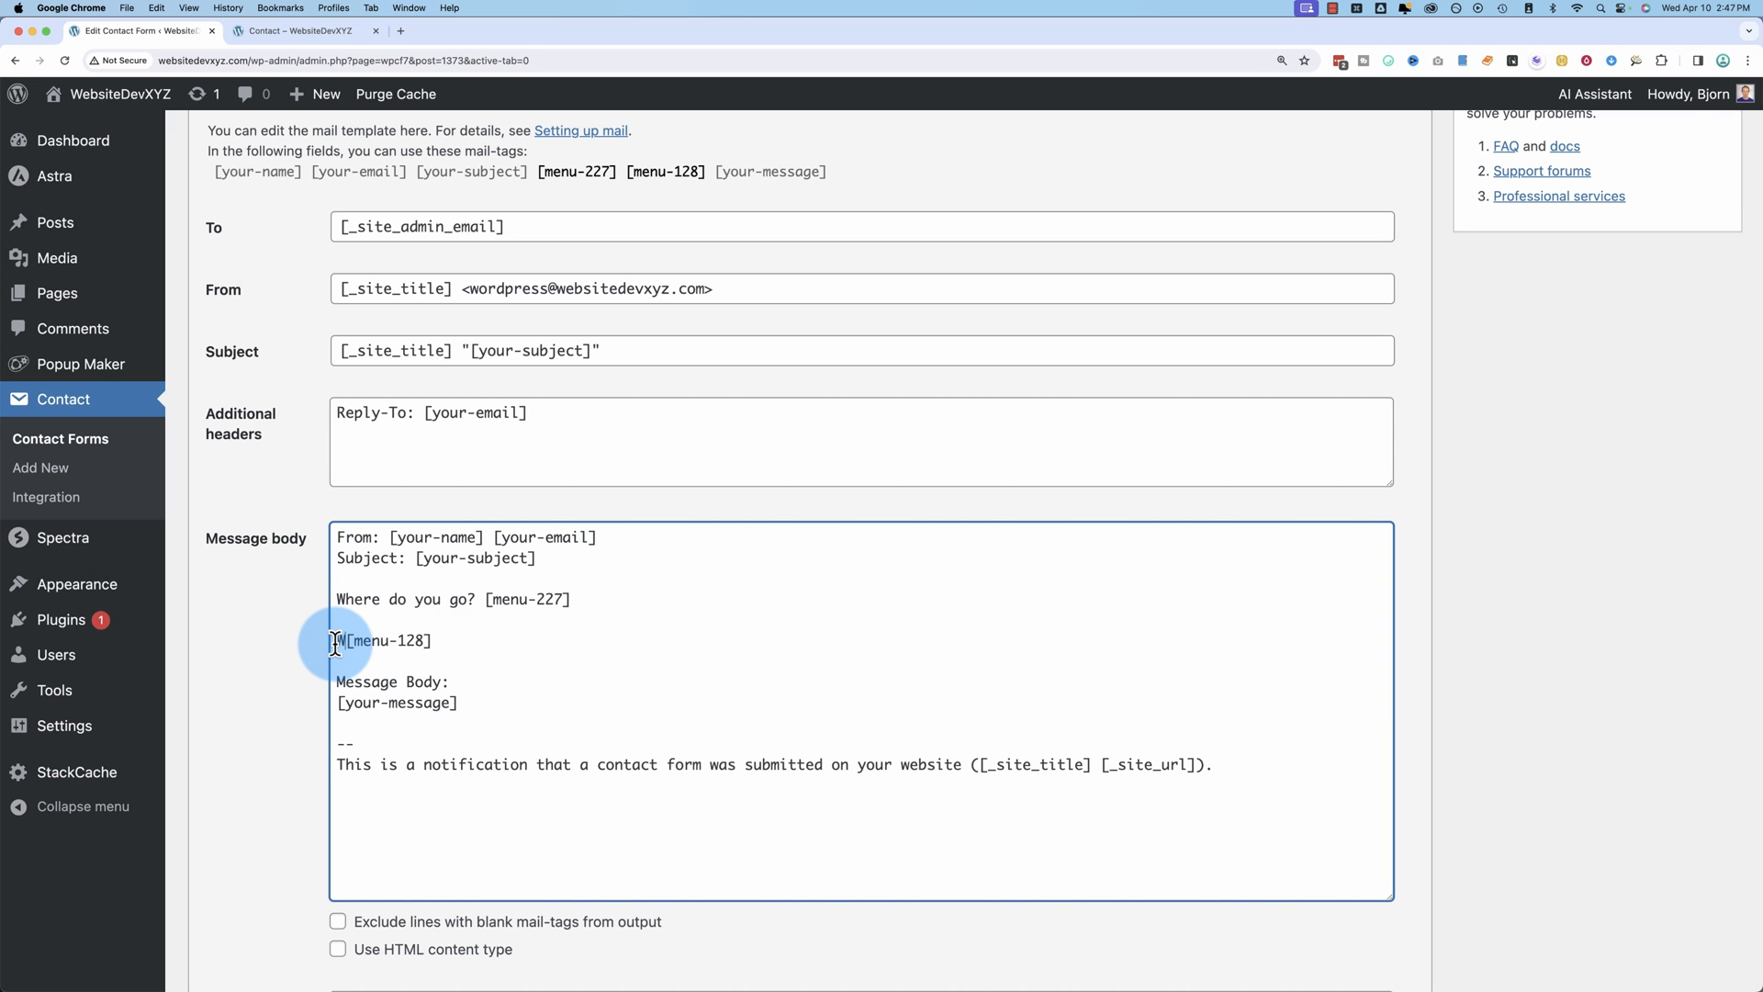
text(Who let the dogs out?)
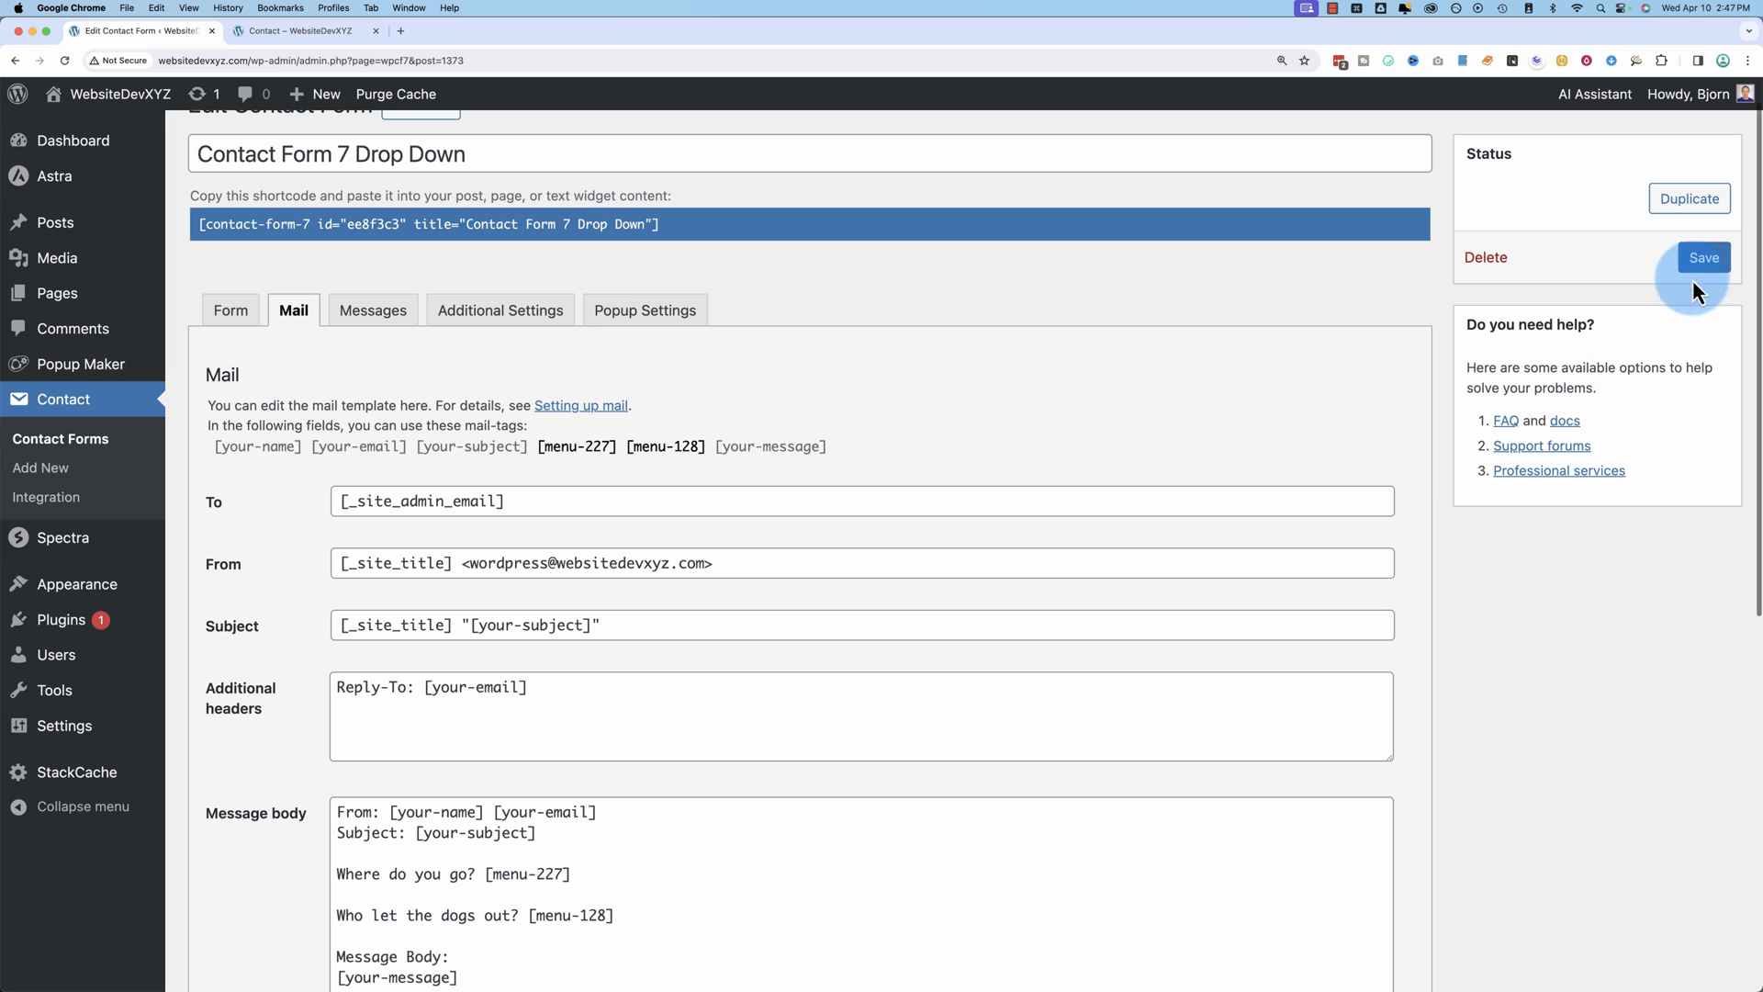
click(1704, 257)
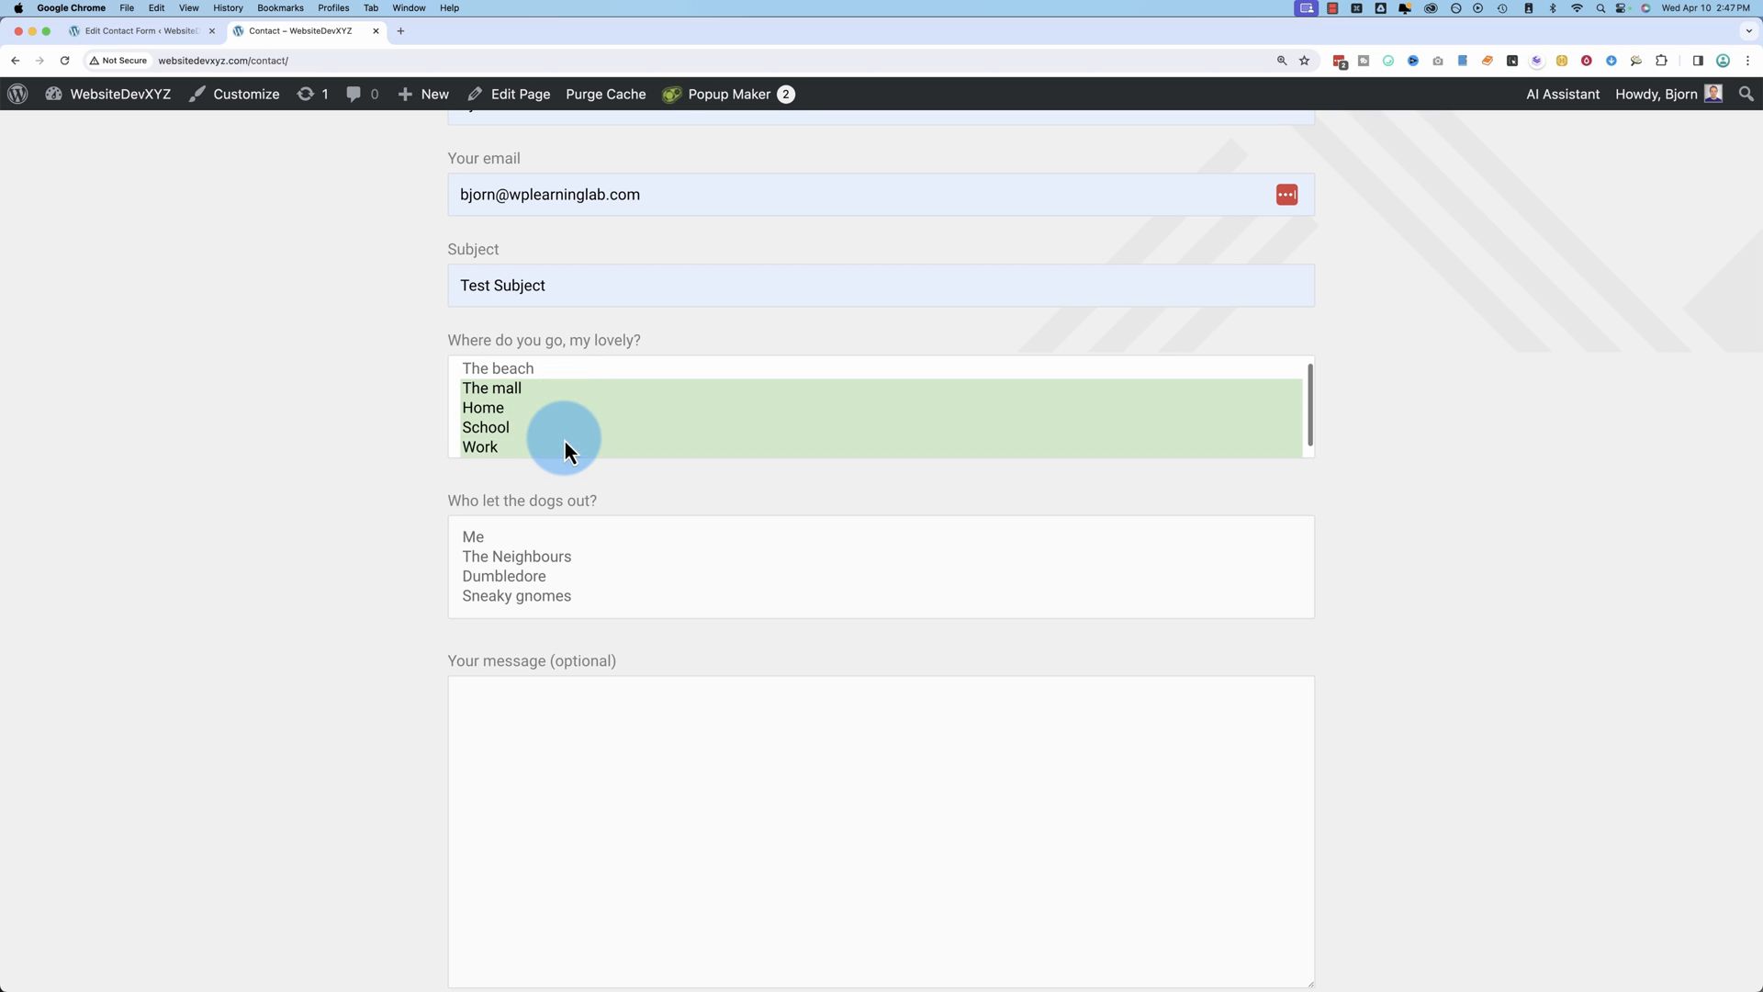
Step: Choose The mall and School, then The Neighbours and Sneaky gnomes in the two live lists
click(497, 368)
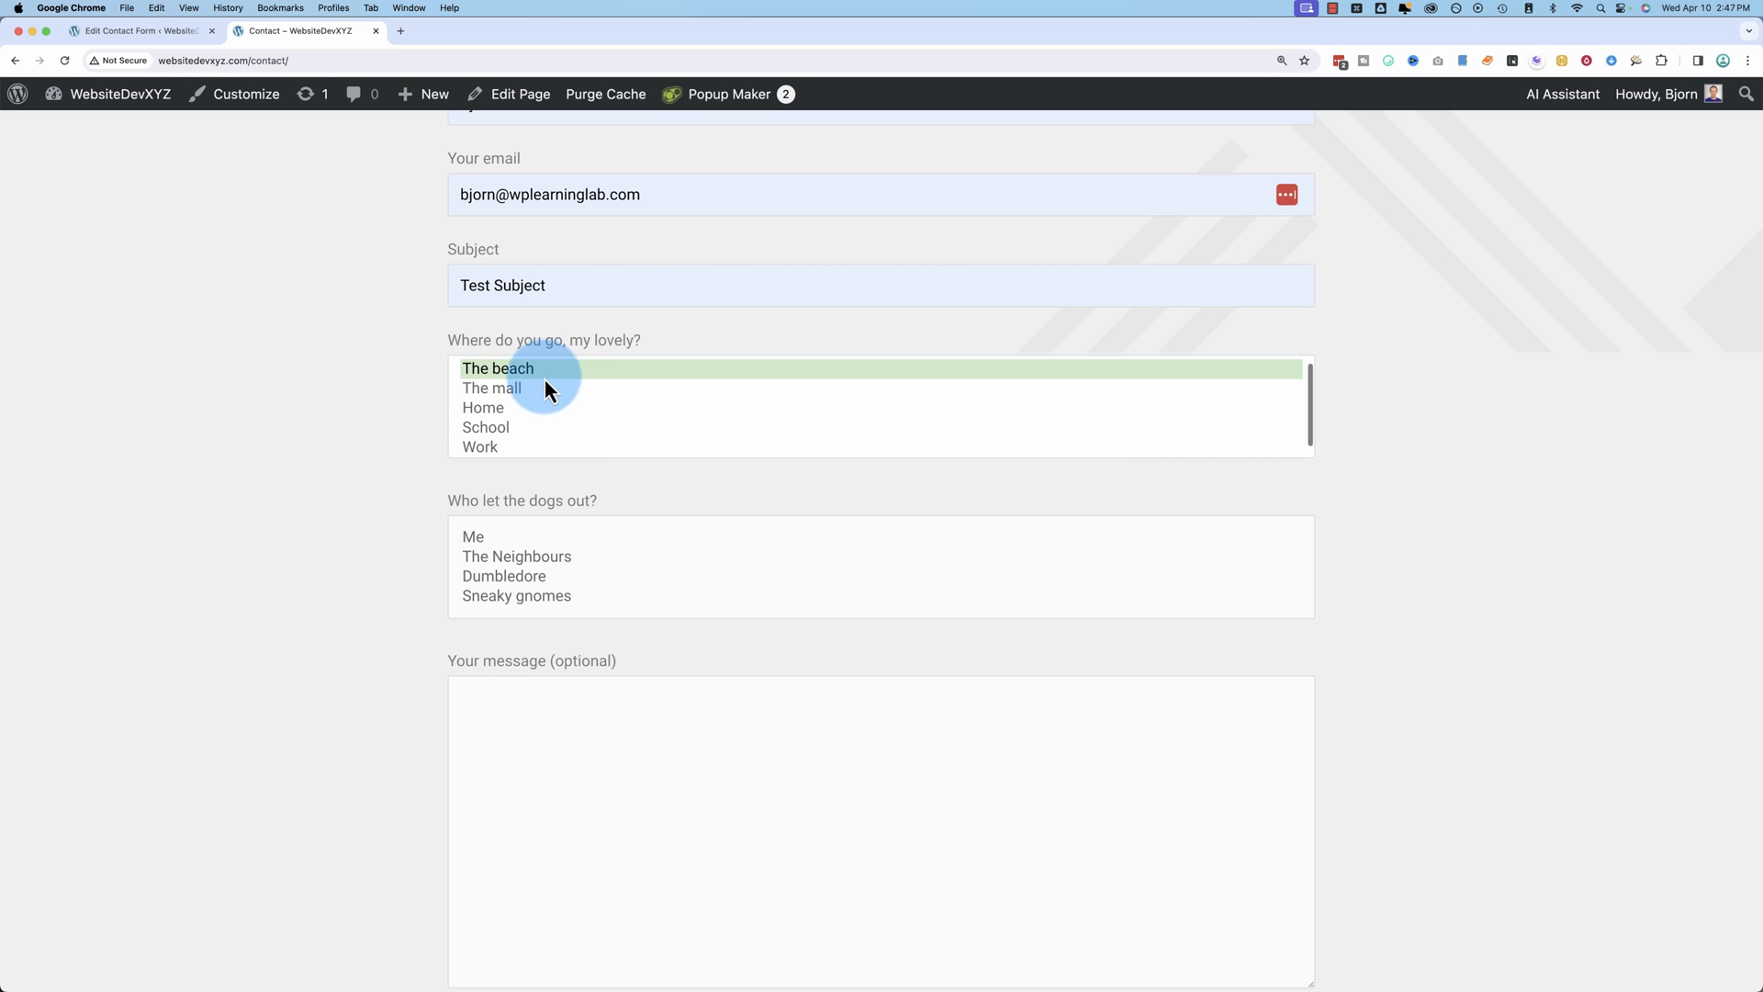
click(485, 426)
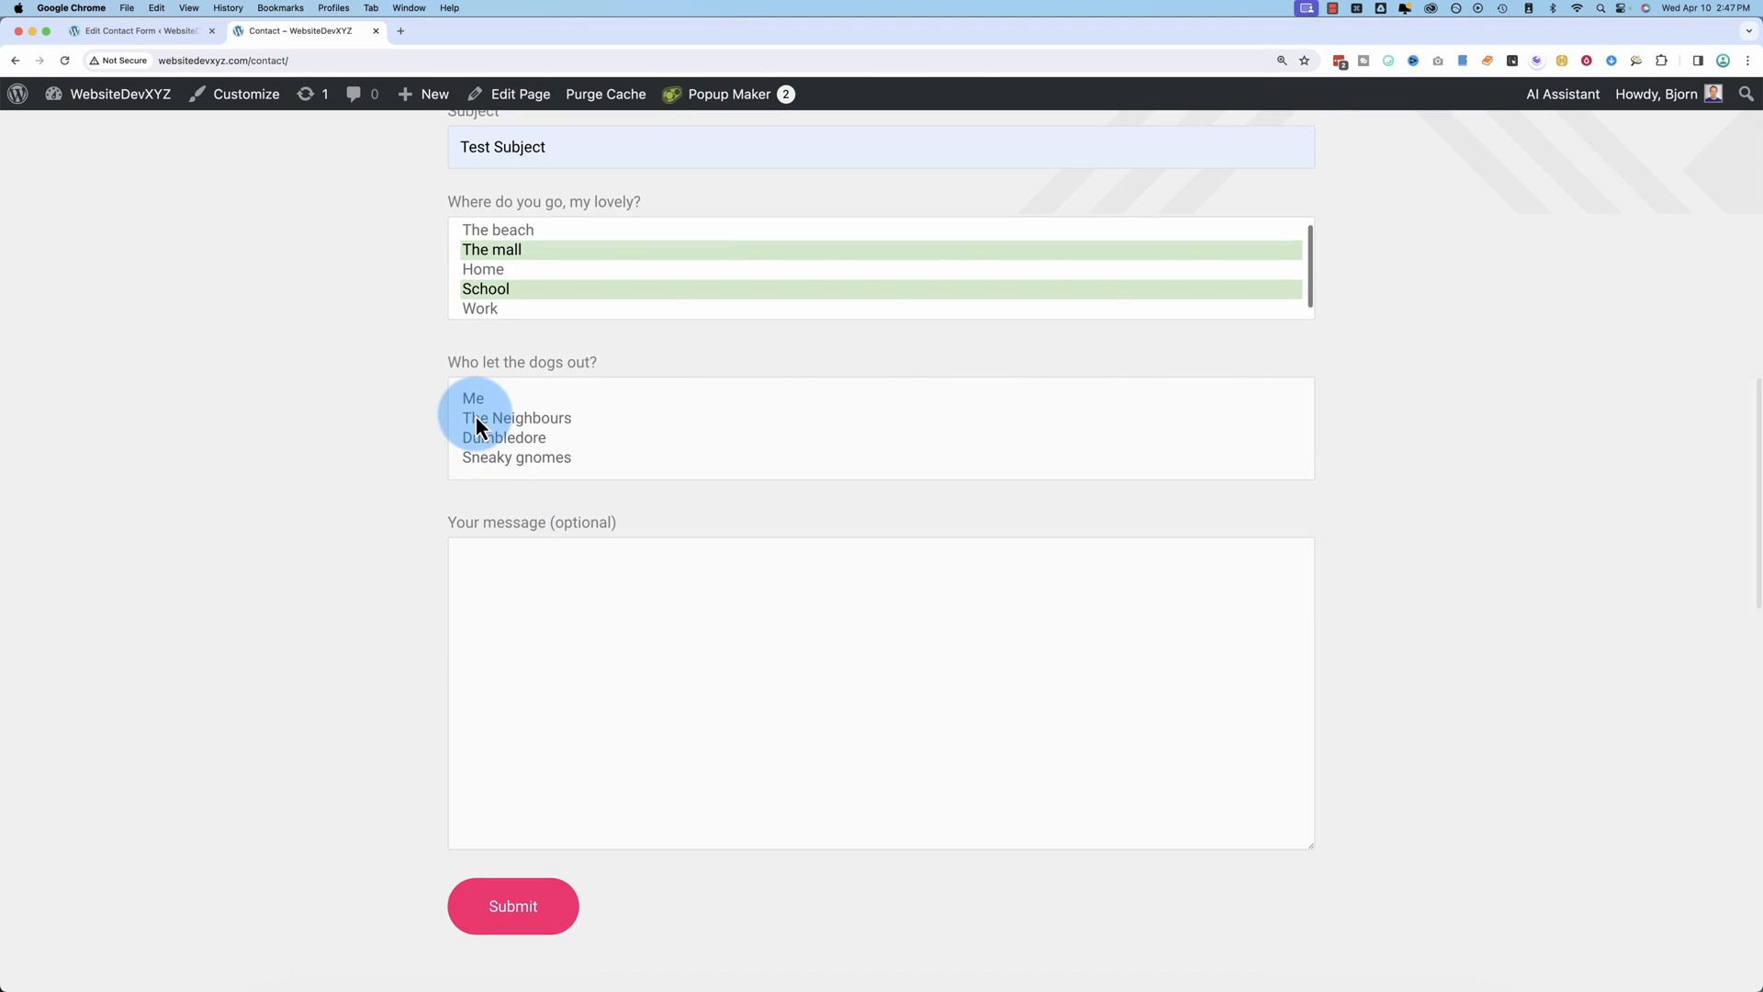
click(558, 573)
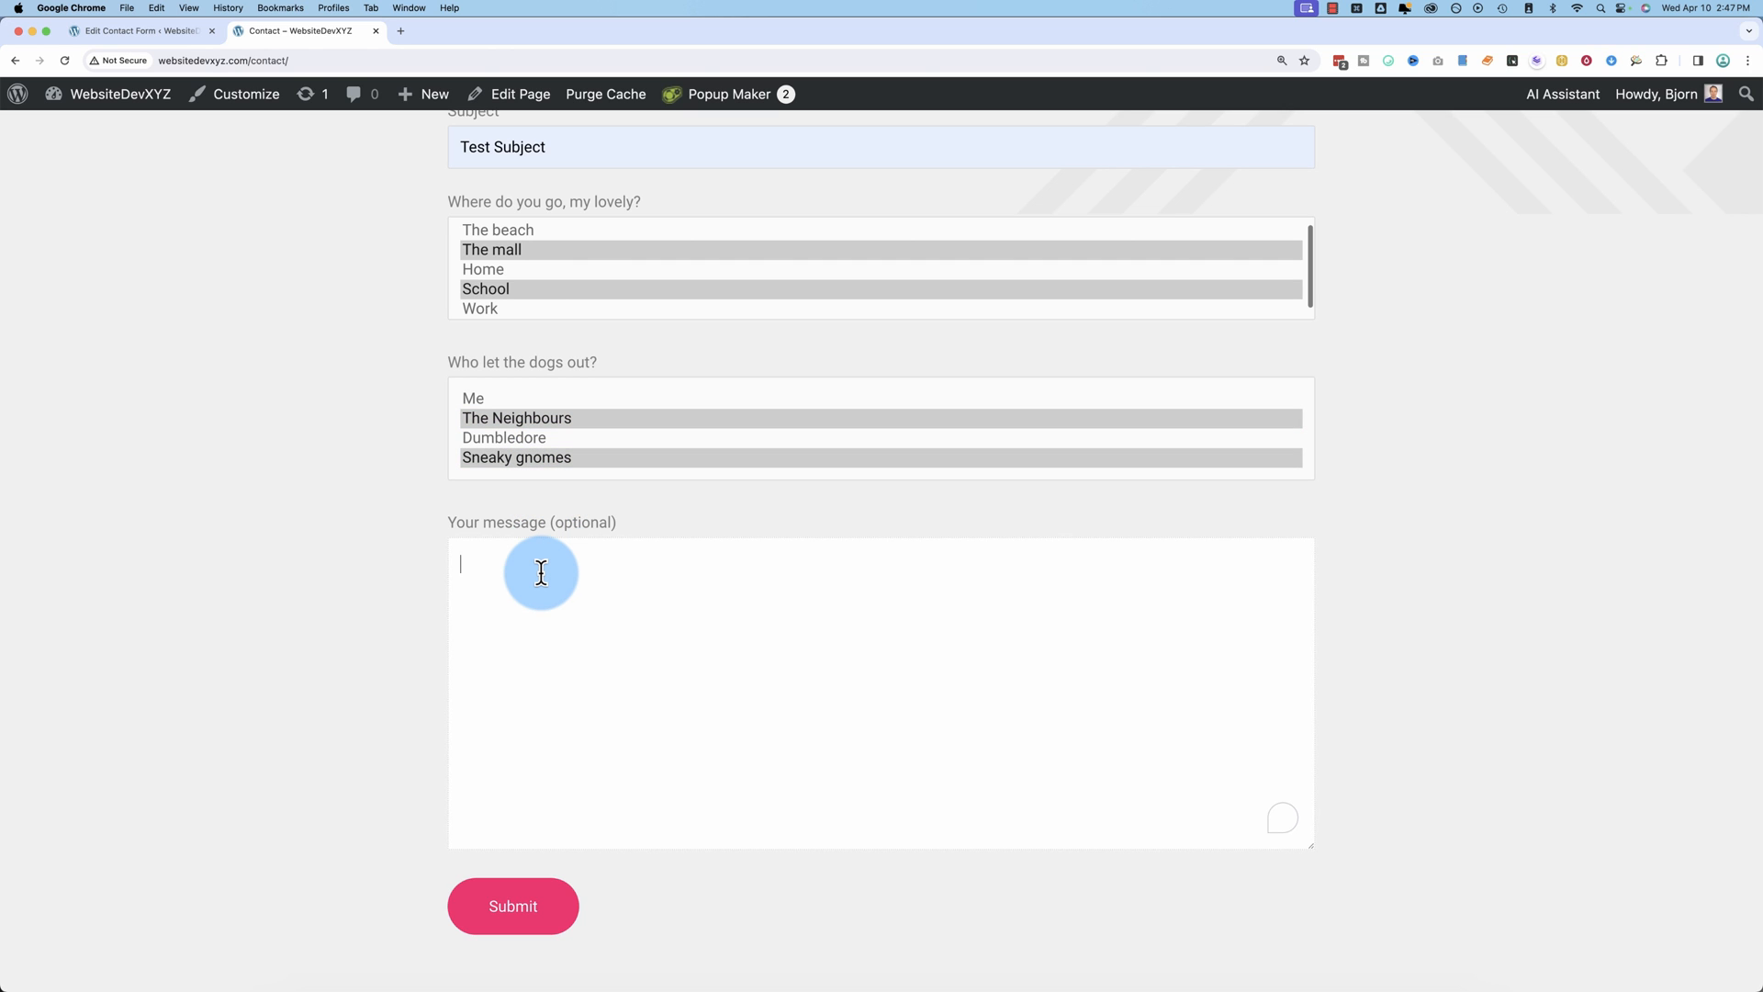
Step: Enter the message 'Send it!' and submit the test entry, getting the sent confirmation
text(Send it!)
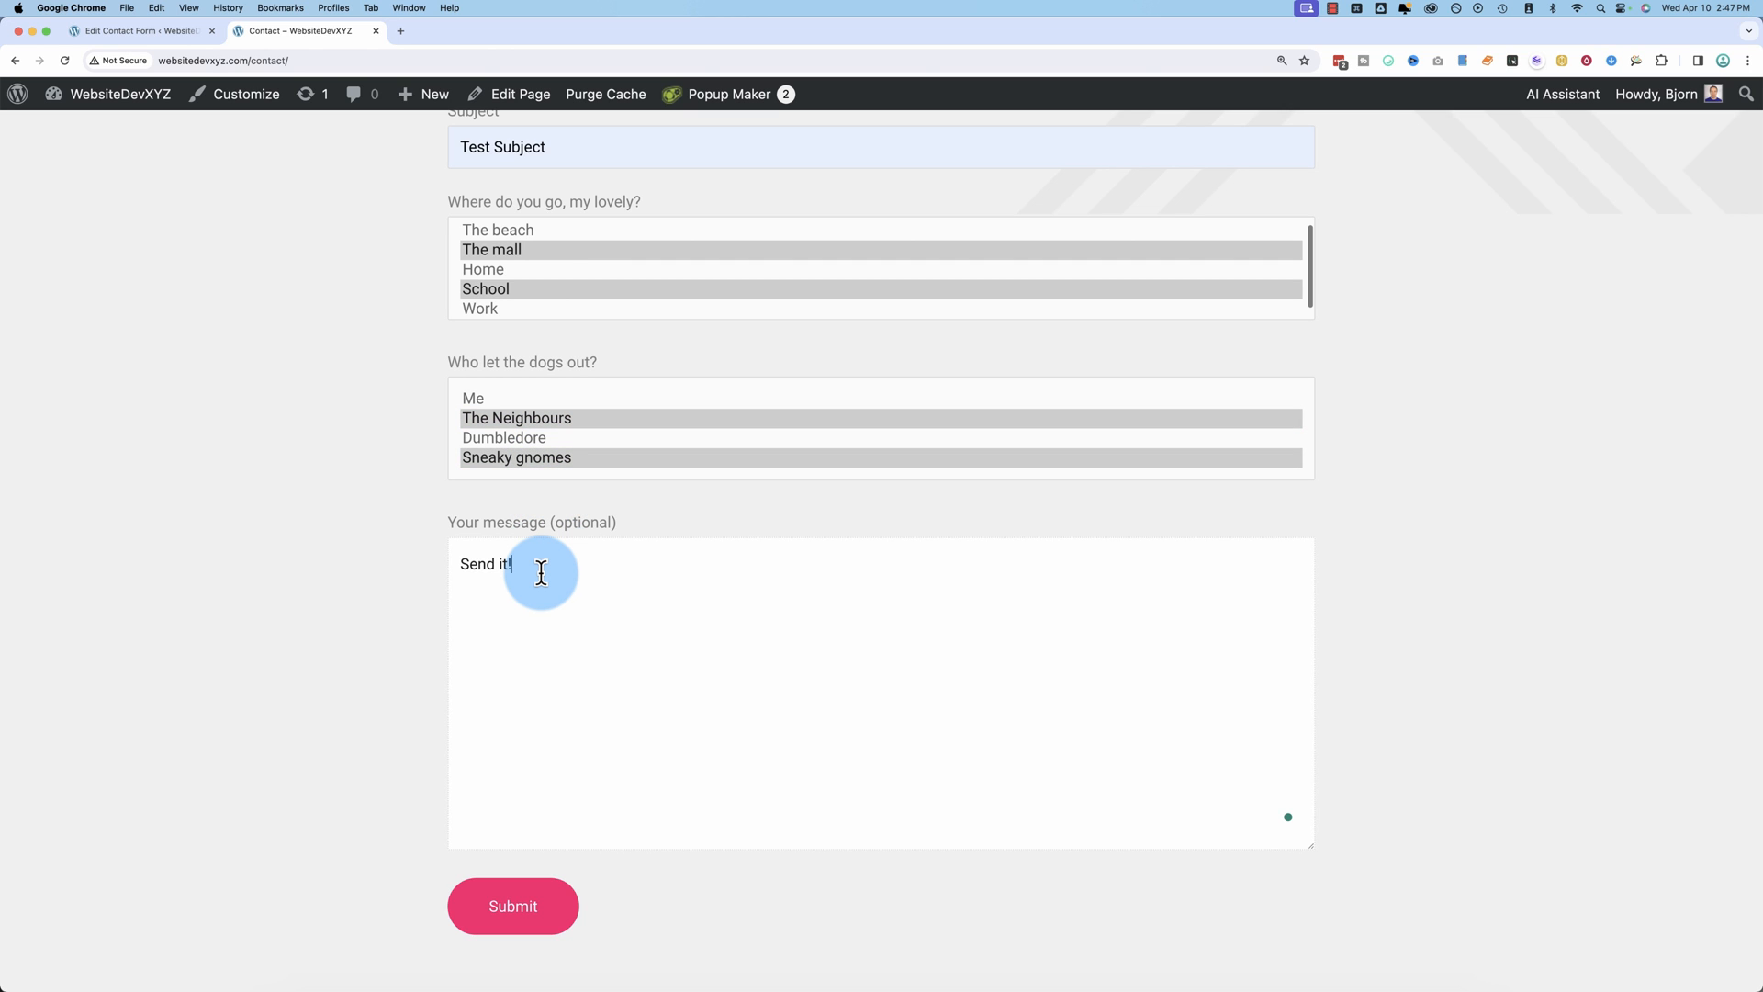
click(511, 918)
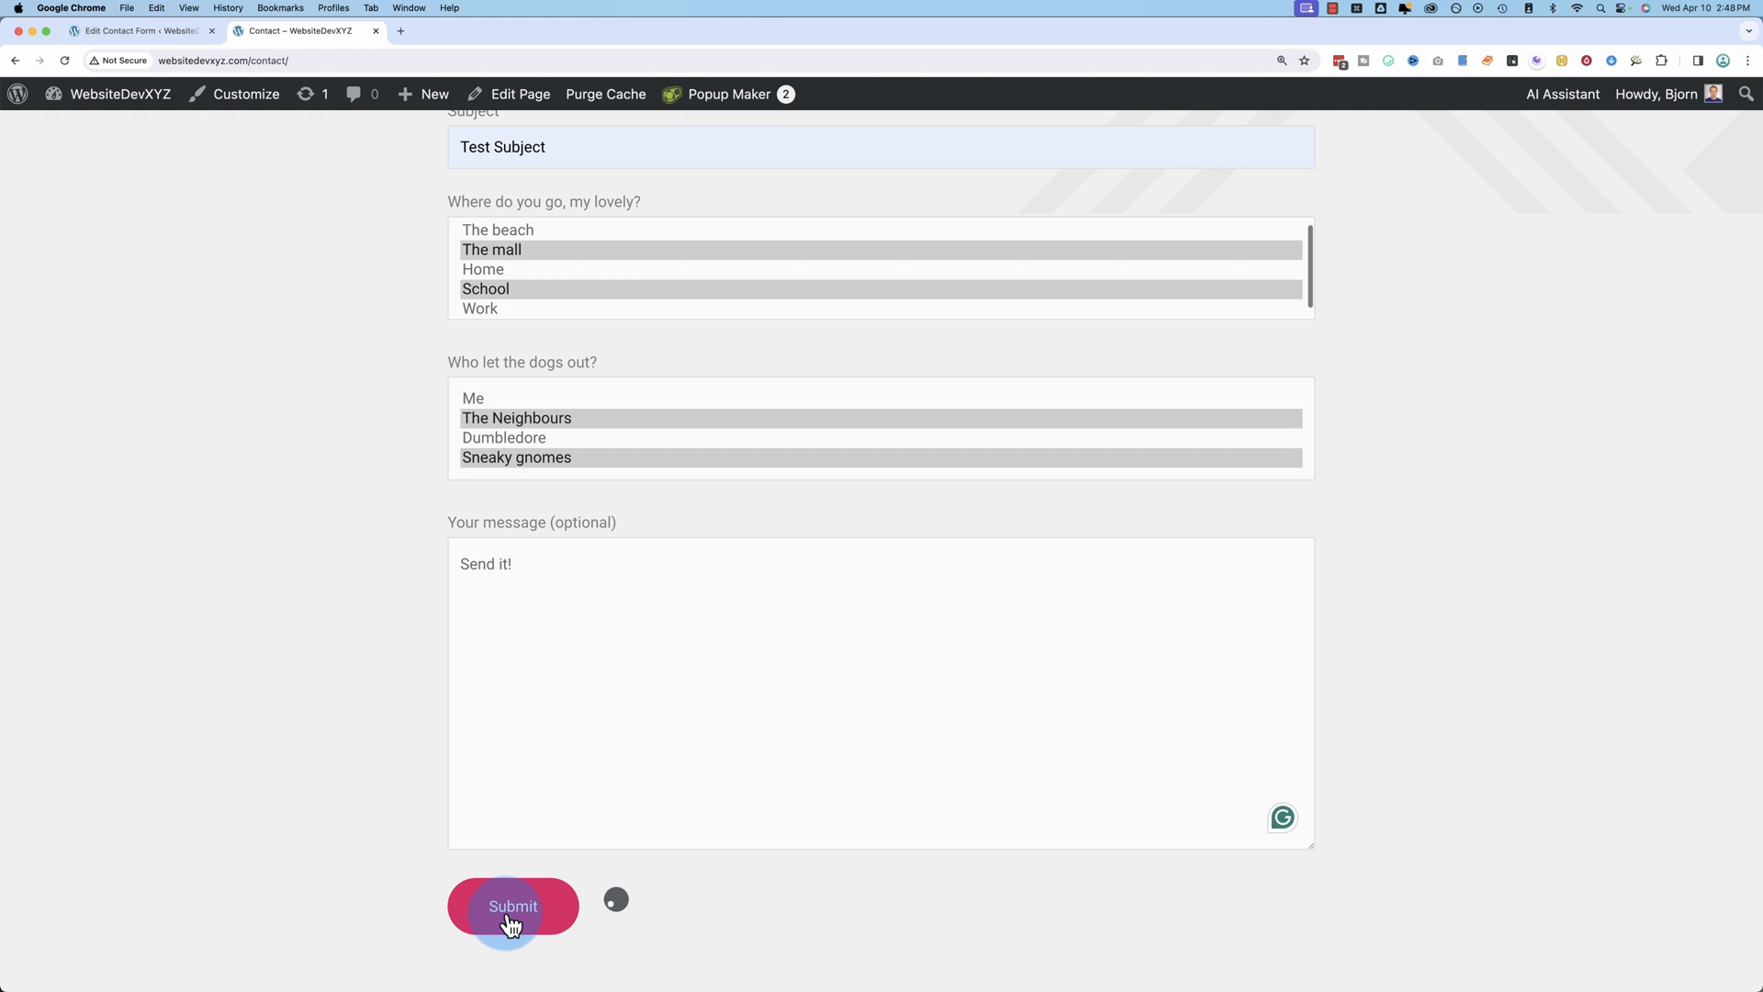
click(512, 907)
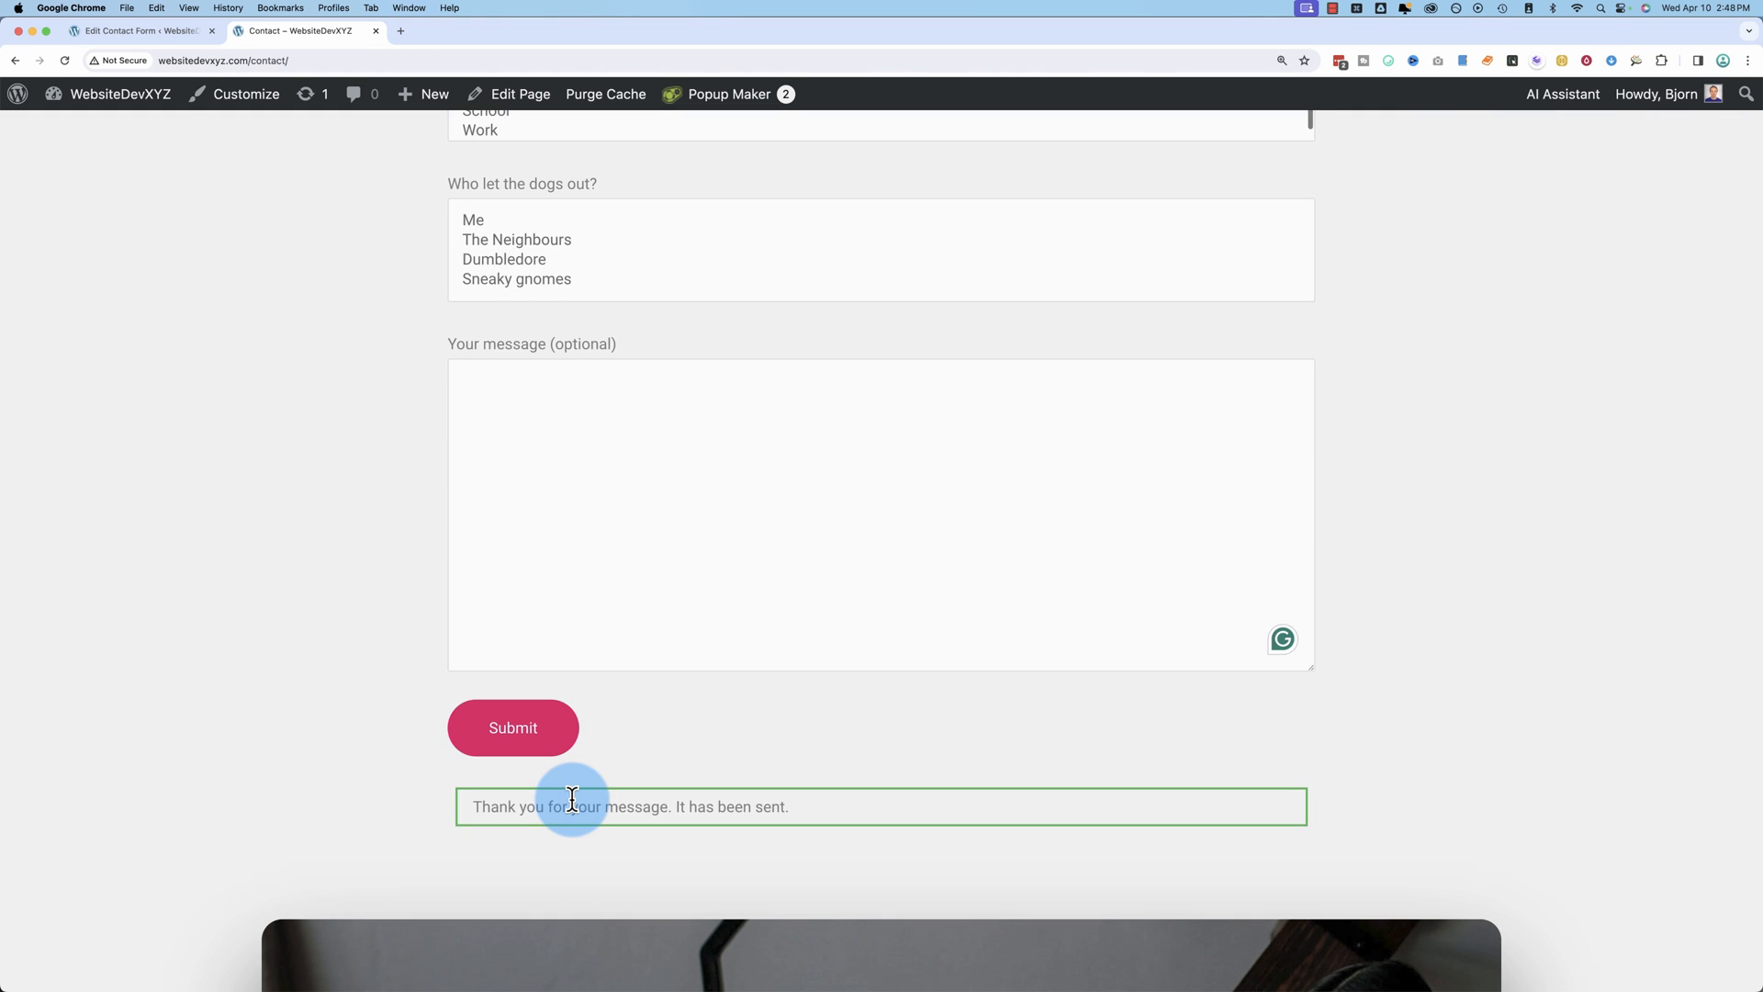